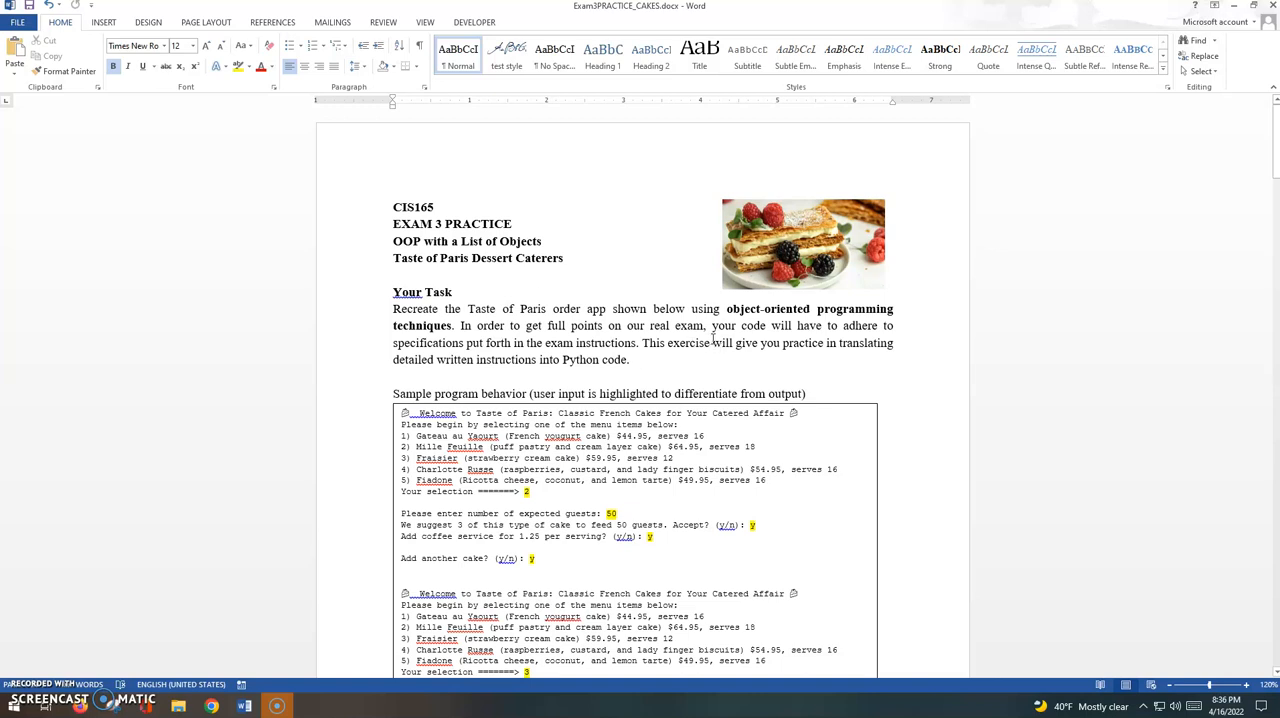
pyautogui.moveTo(747, 371)
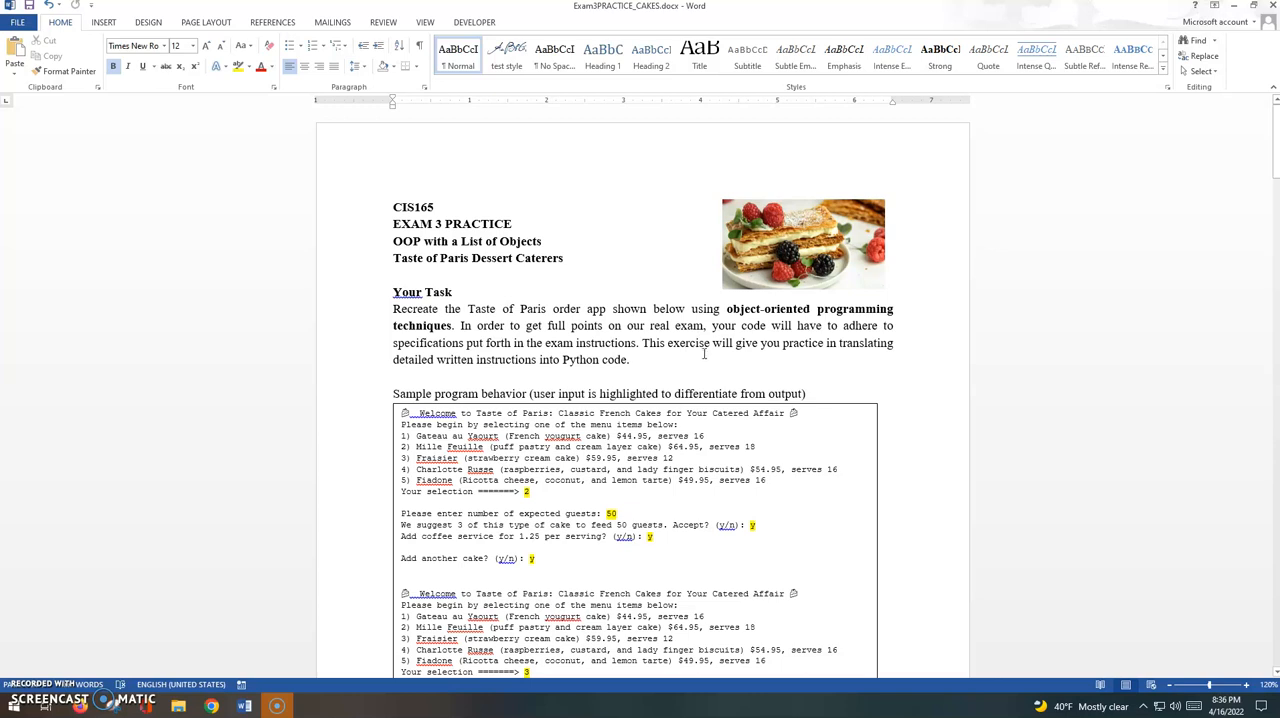
pyautogui.moveTo(704, 360)
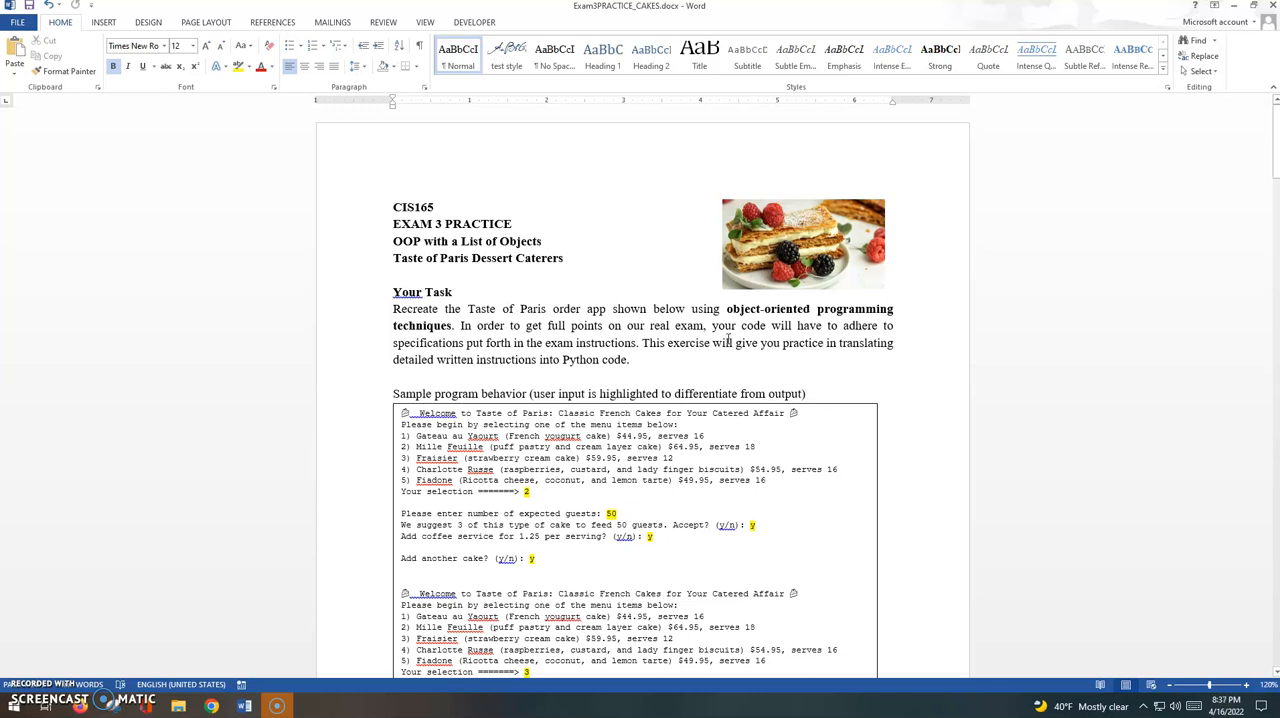
# Scroll past the sample output to the Order_line_item Class section and select the class name
pyautogui.scroll(-3)
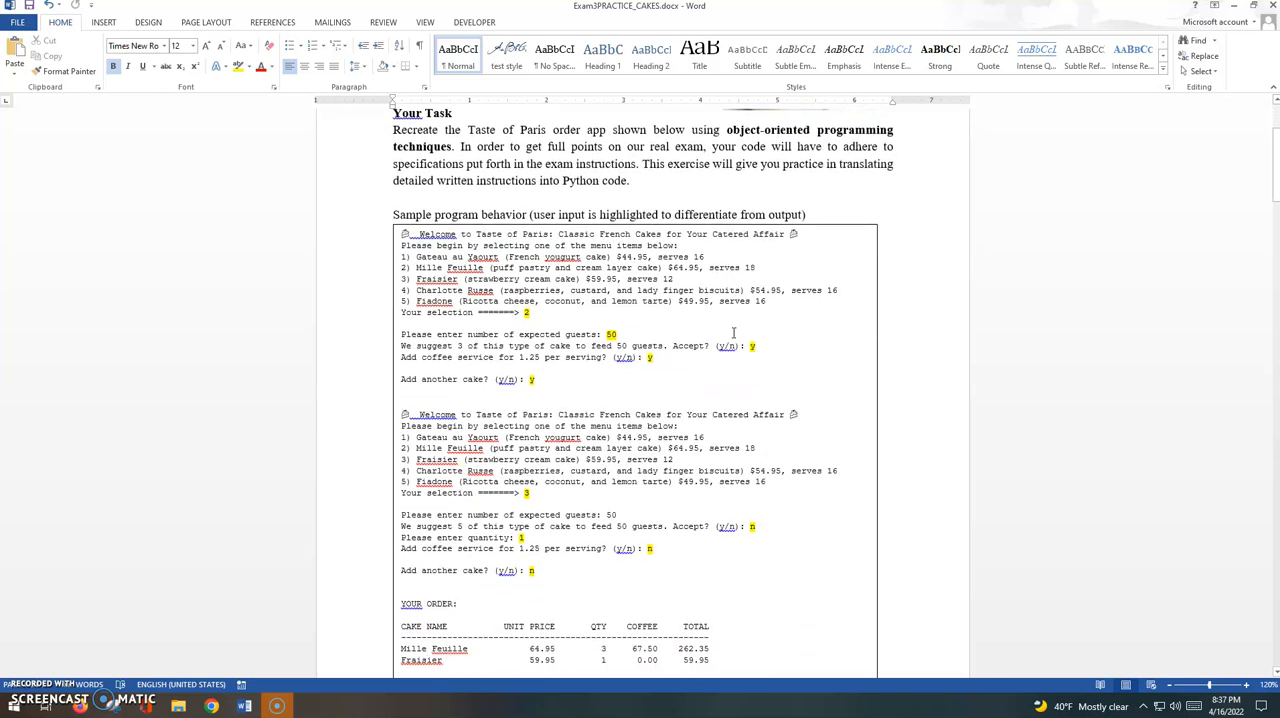
pyautogui.scroll(-3)
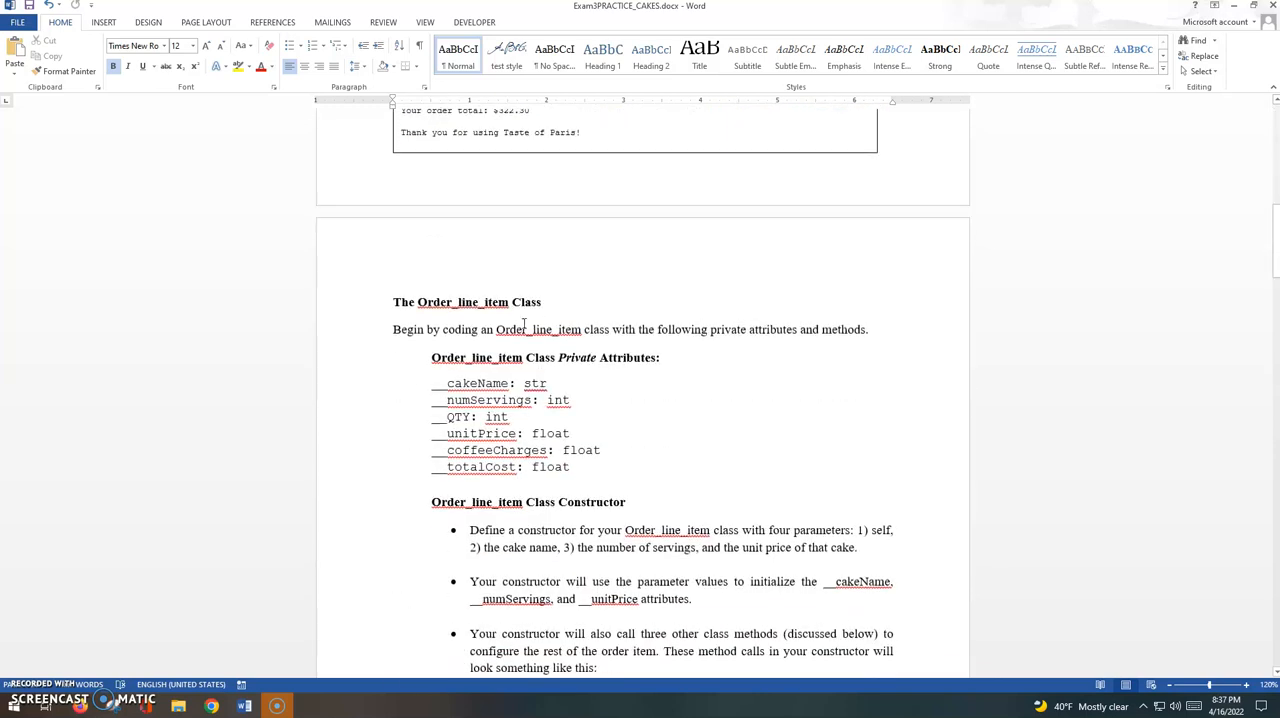
pyautogui.scroll(-3)
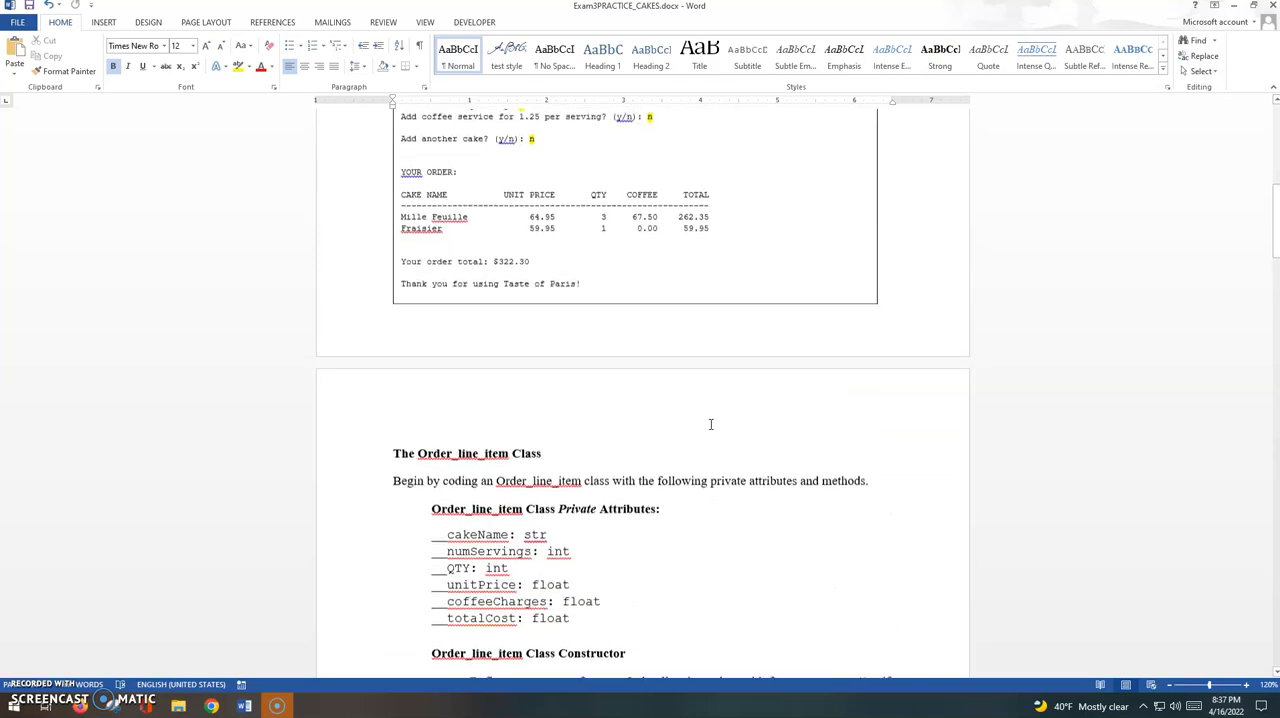
pyautogui.scroll(3)
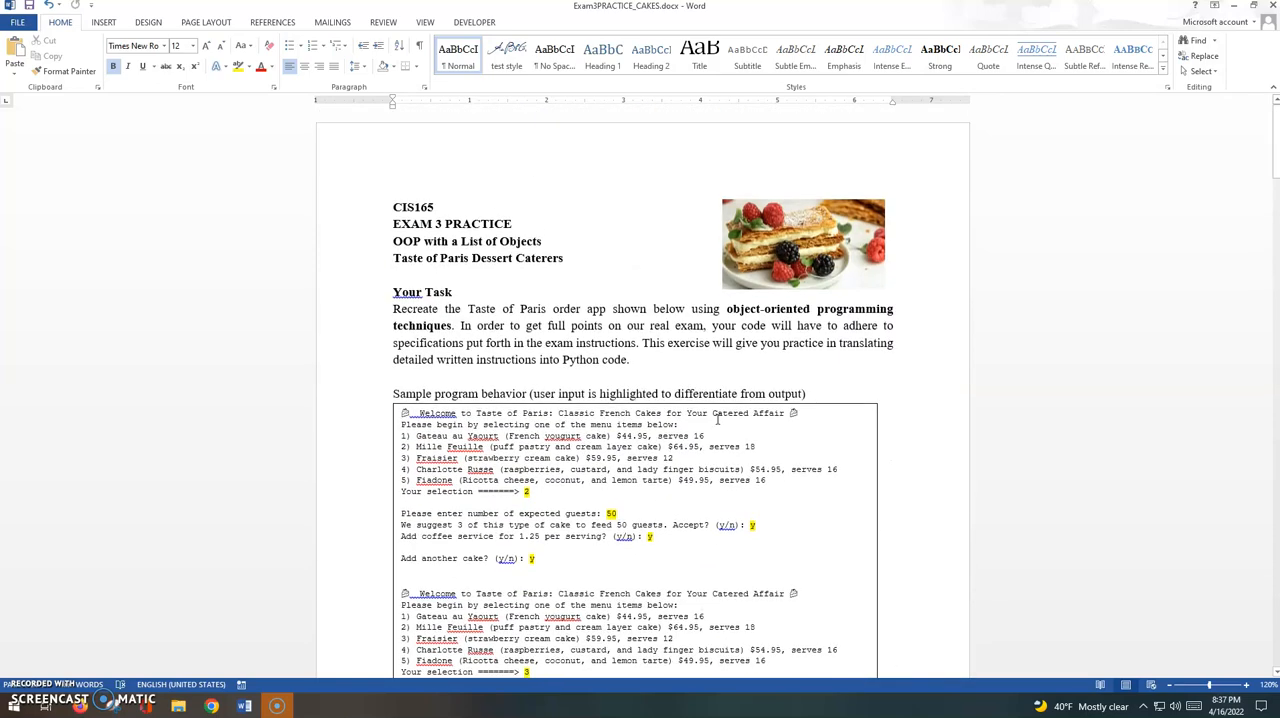
pyautogui.scroll(-3)
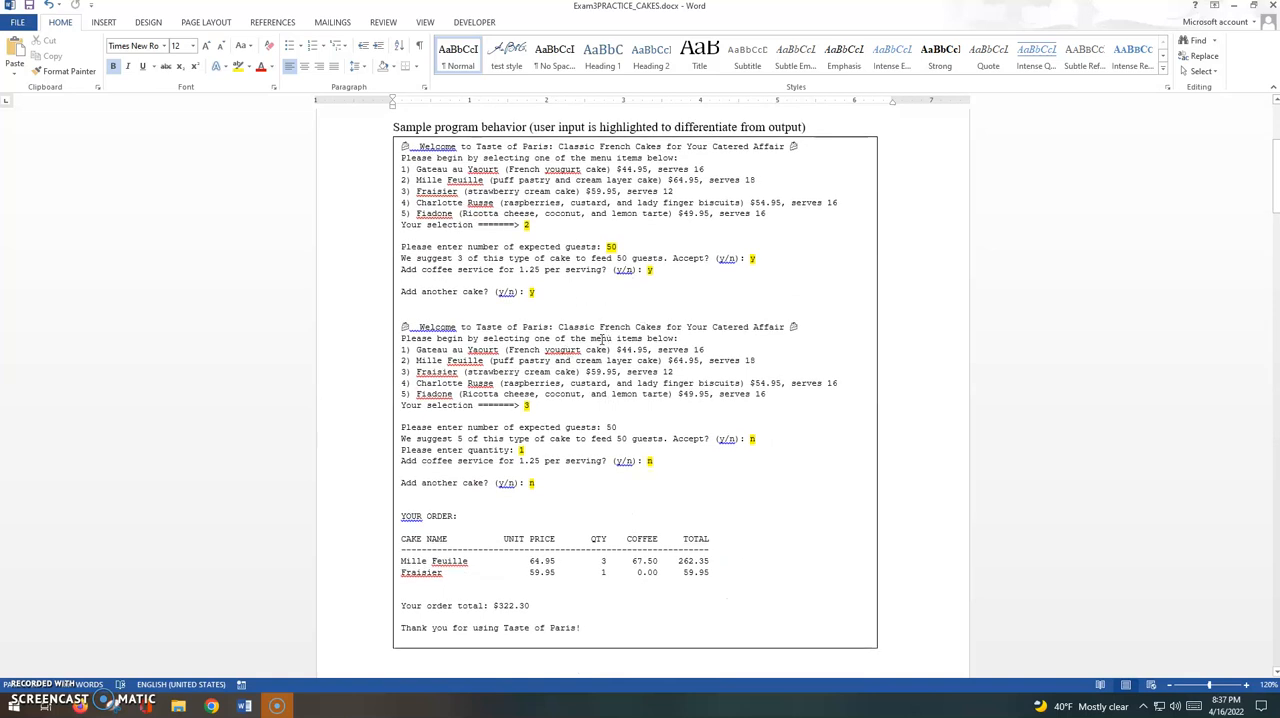
pyautogui.scroll(-3)
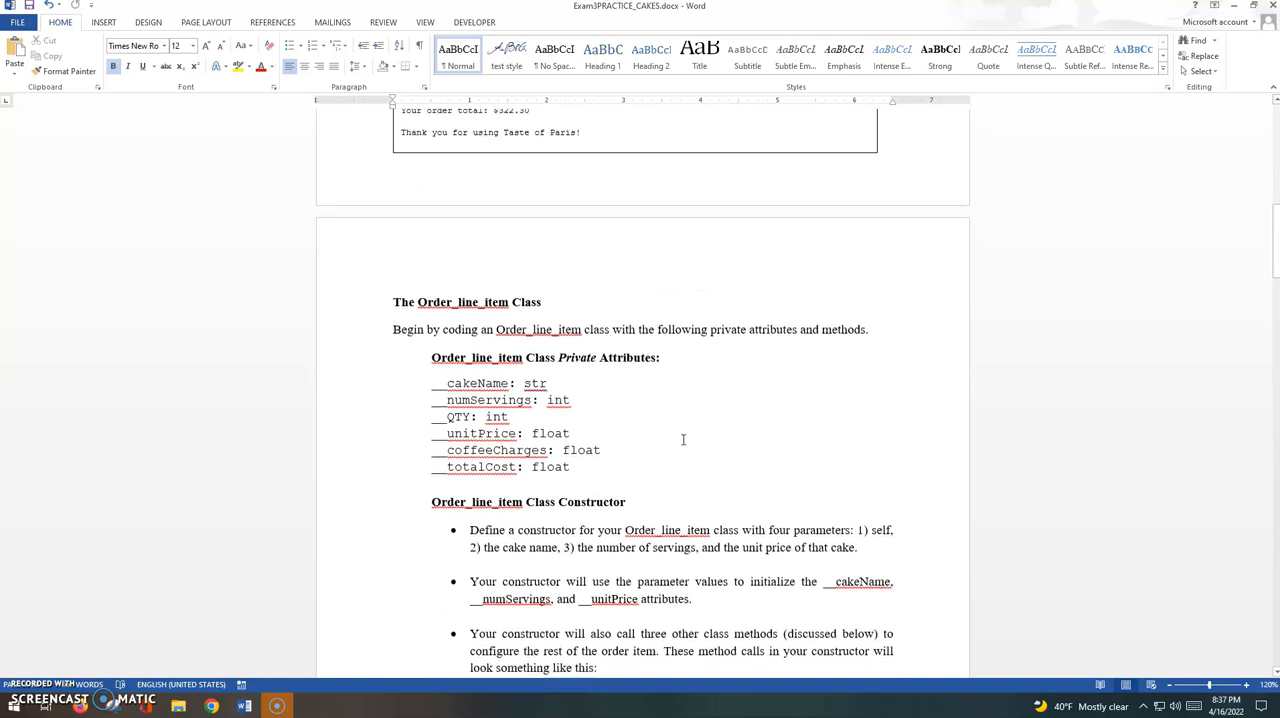
pyautogui.moveTo(731, 417)
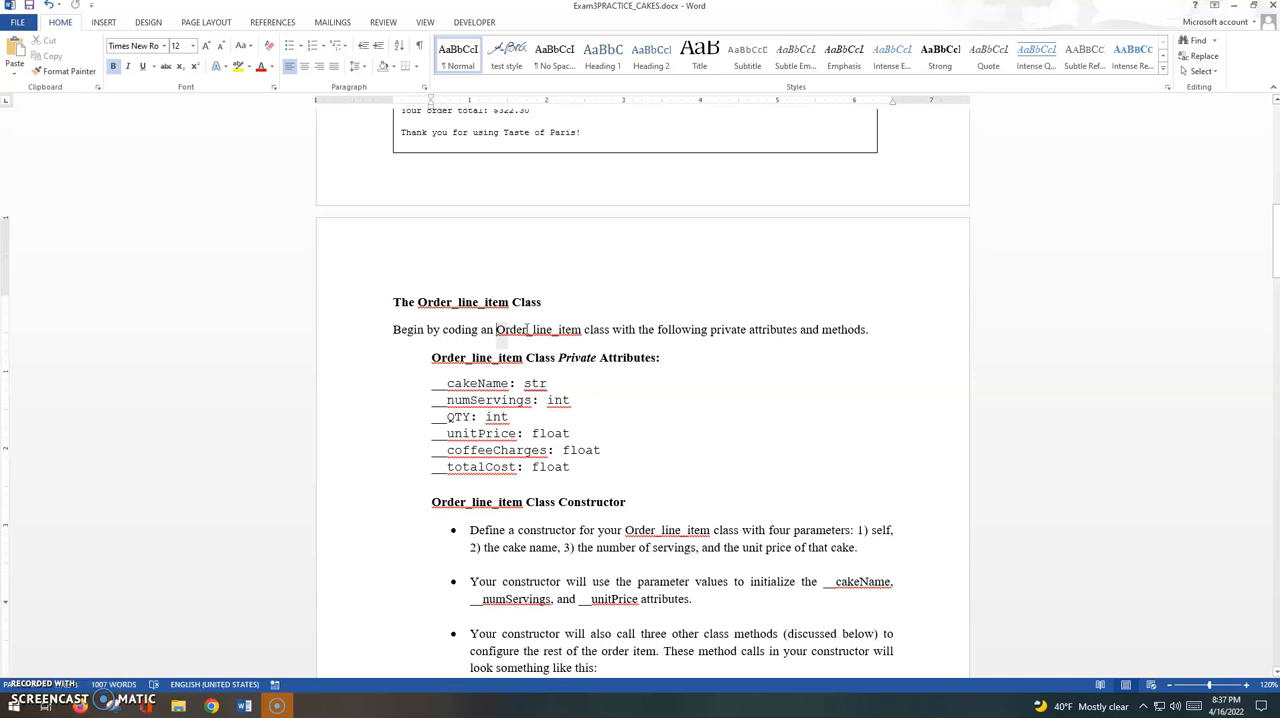
pyautogui.doubleClick(538, 329)
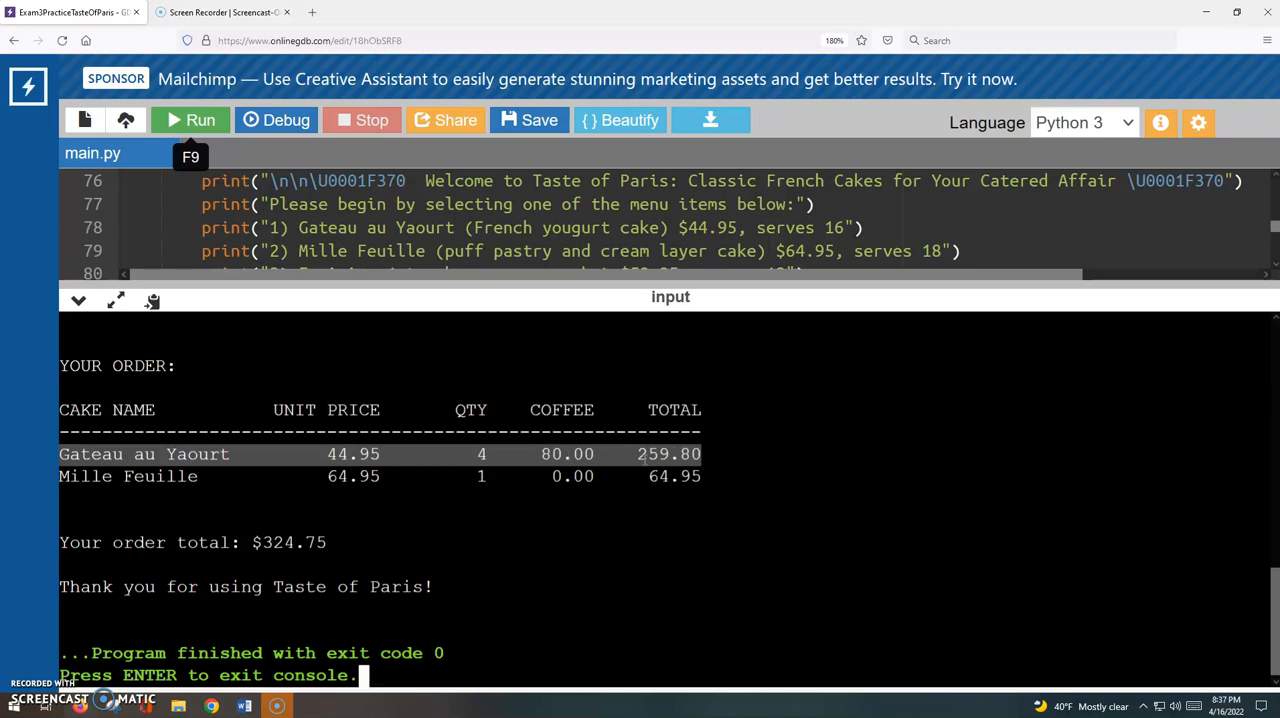
pyautogui.moveTo(695, 498)
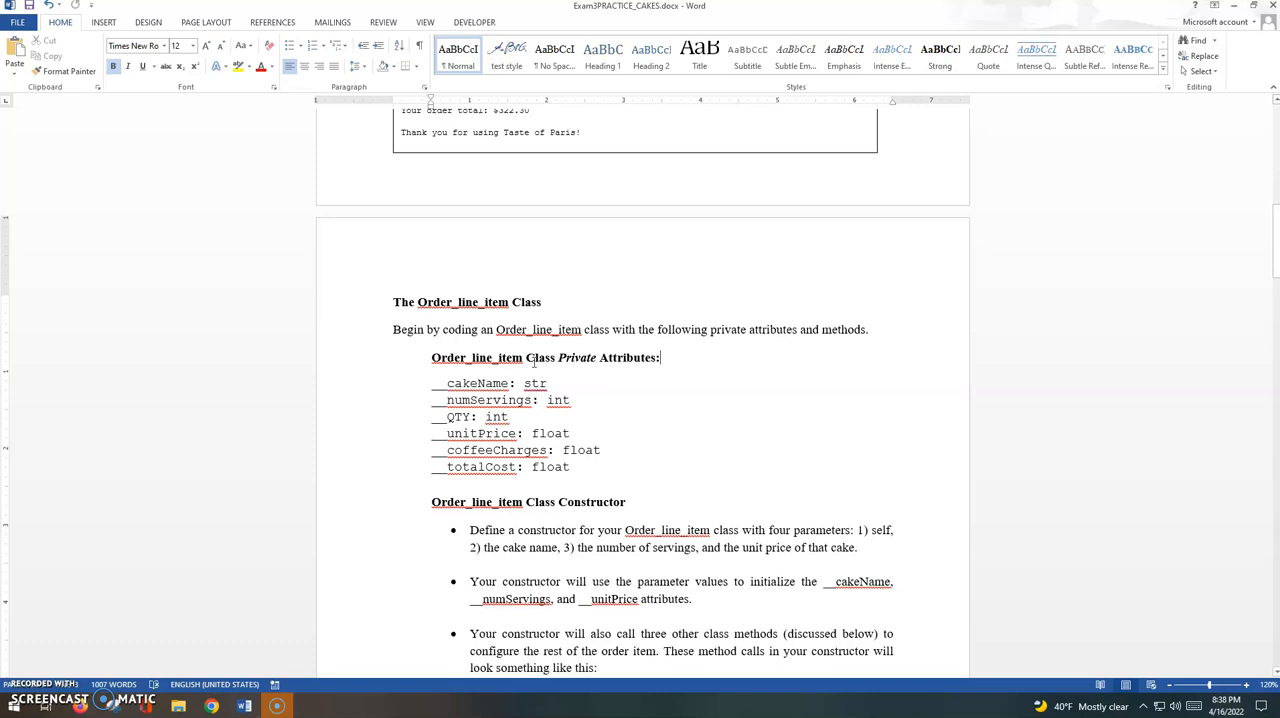
pyautogui.moveTo(710, 400)
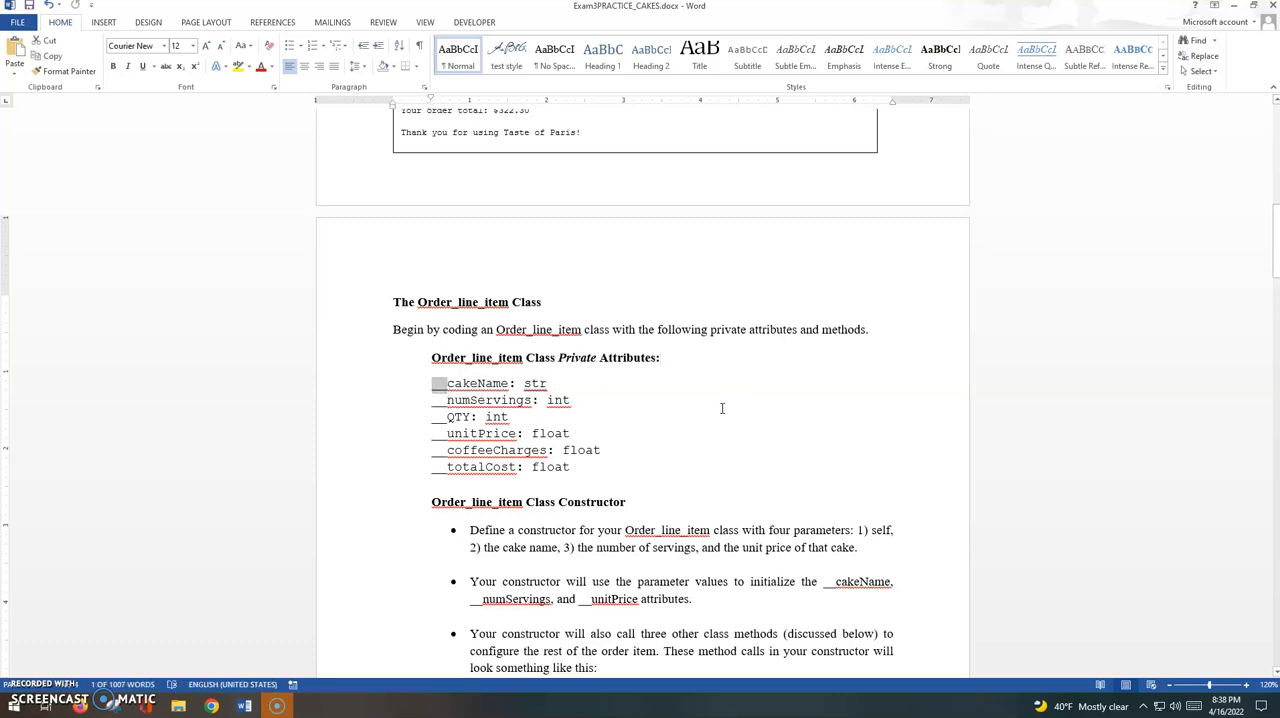
pyautogui.moveTo(587, 384)
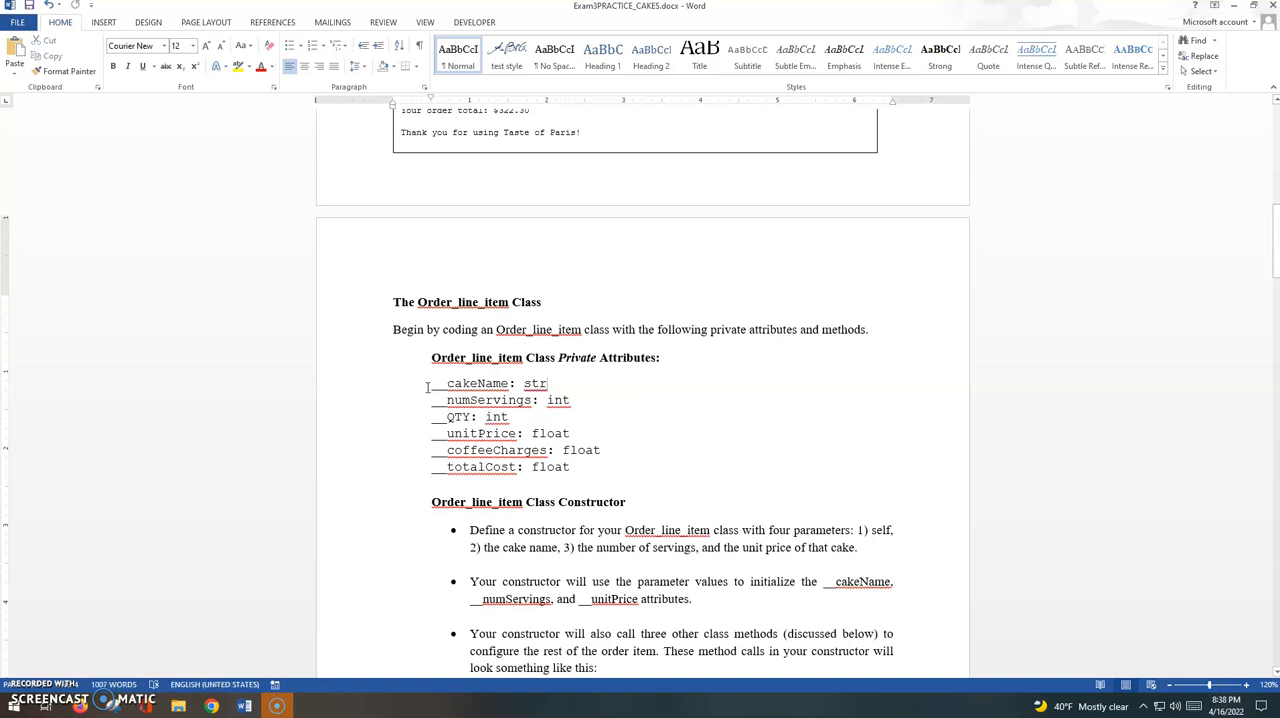
# Highlight the Order_line_item private attribute list and their types in the Word exam
pyautogui.moveTo(446, 383); pyautogui.dragTo(570, 467)
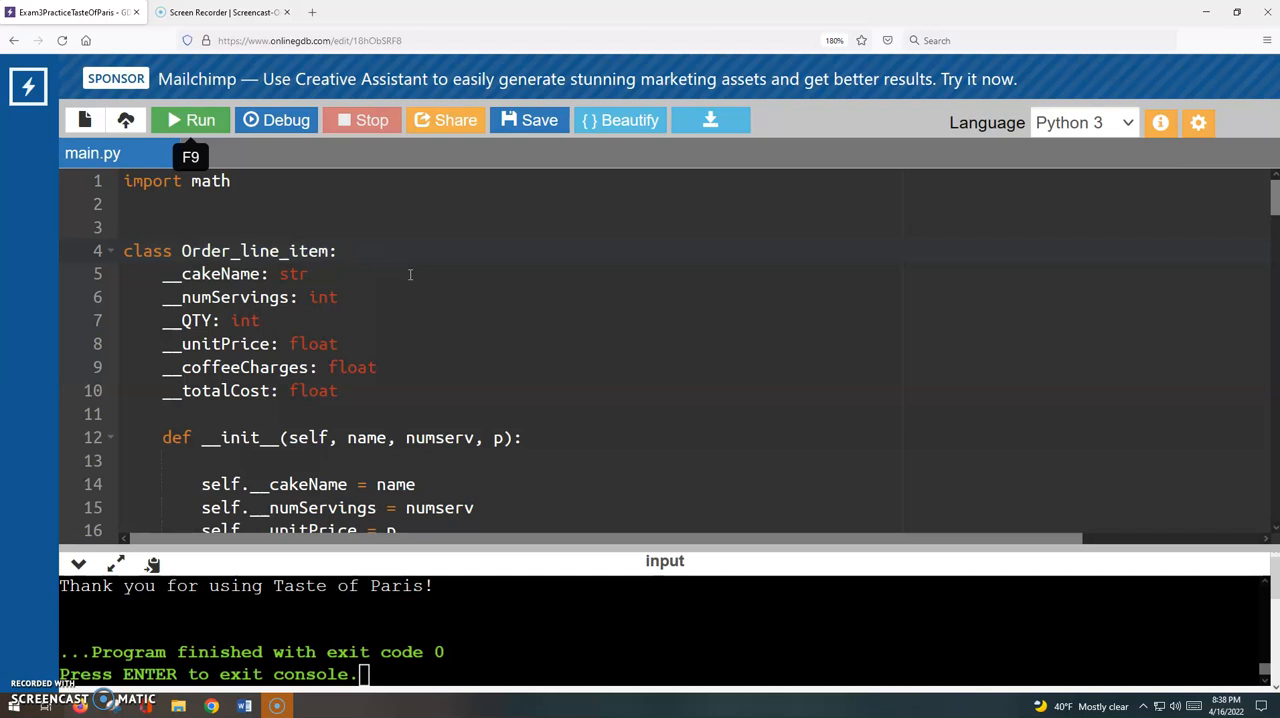
# Highlight the private attribute declarations in main.py, then scroll down to the __init__ constructor
pyautogui.moveTo(180, 273); pyautogui.dragTo(355, 367)
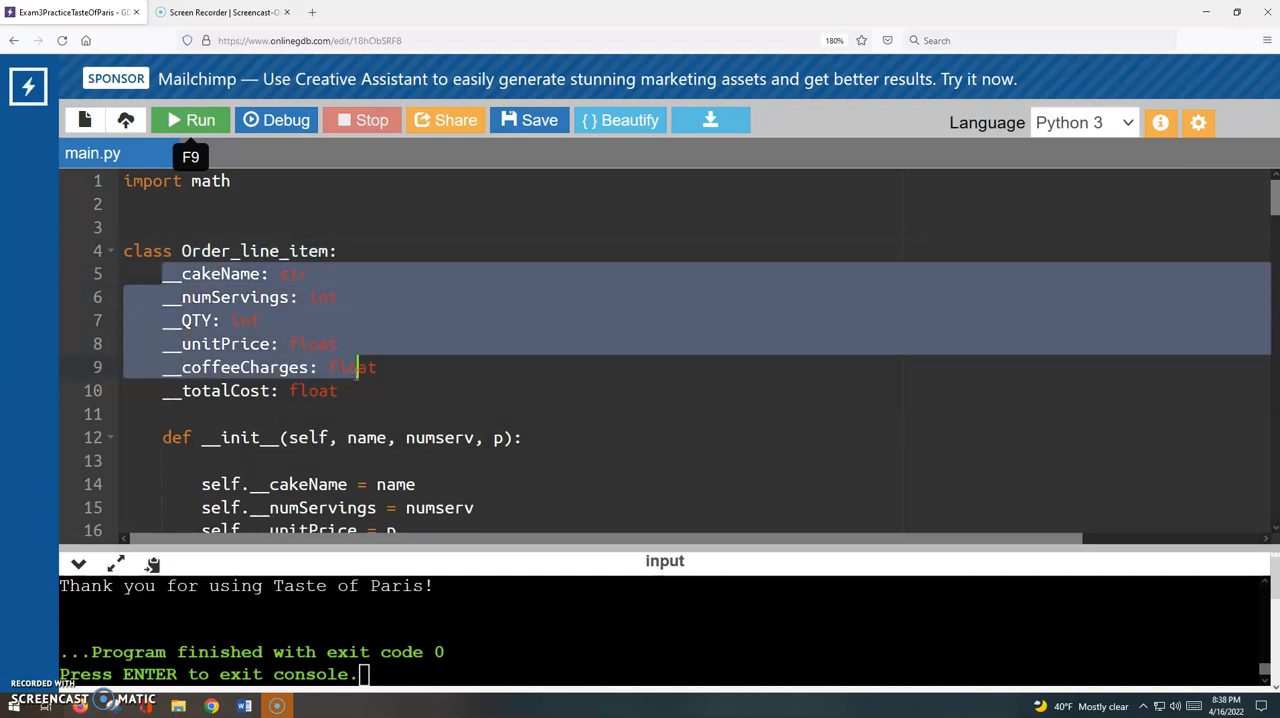
pyautogui.click(163, 414)
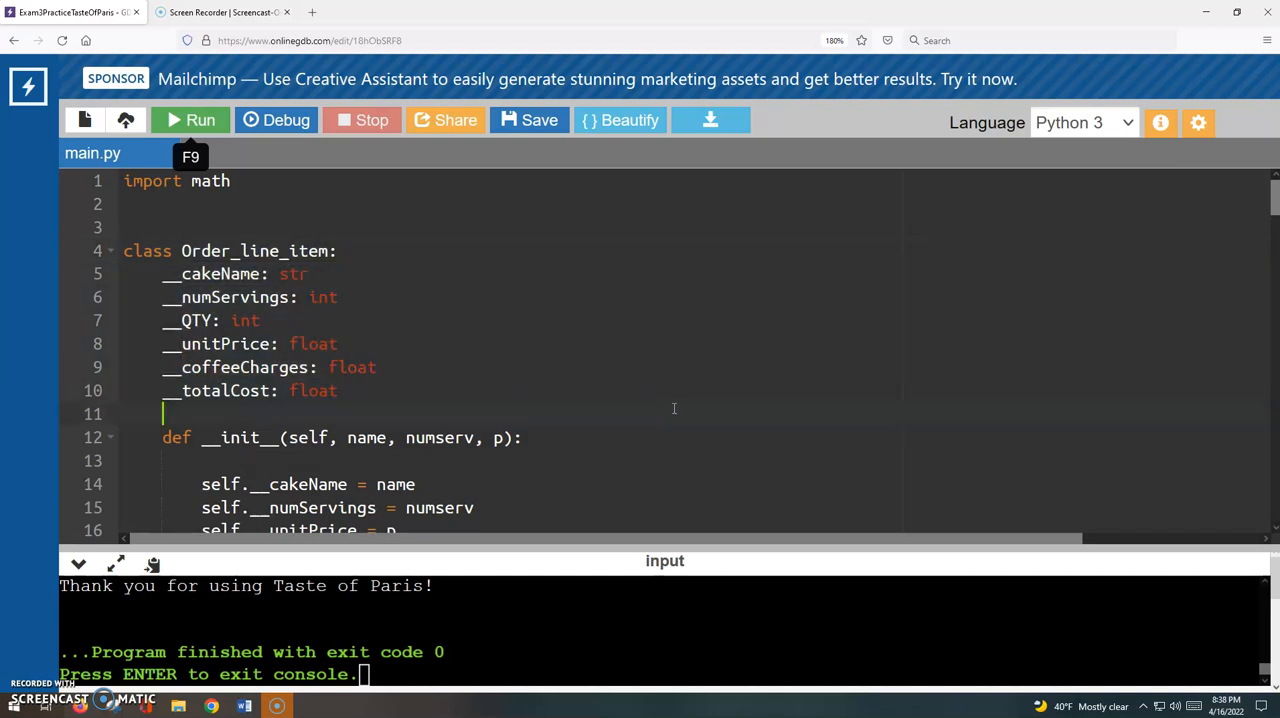
pyautogui.scroll(-3)
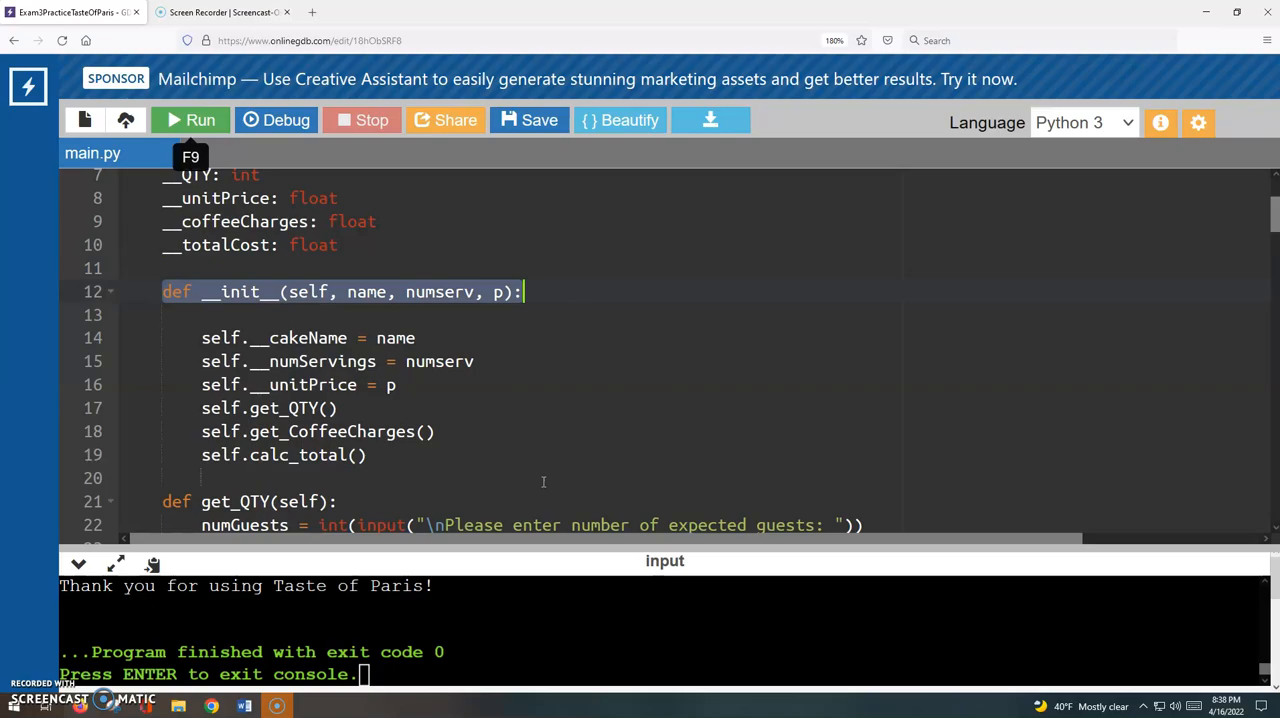
pyautogui.click(243, 706)
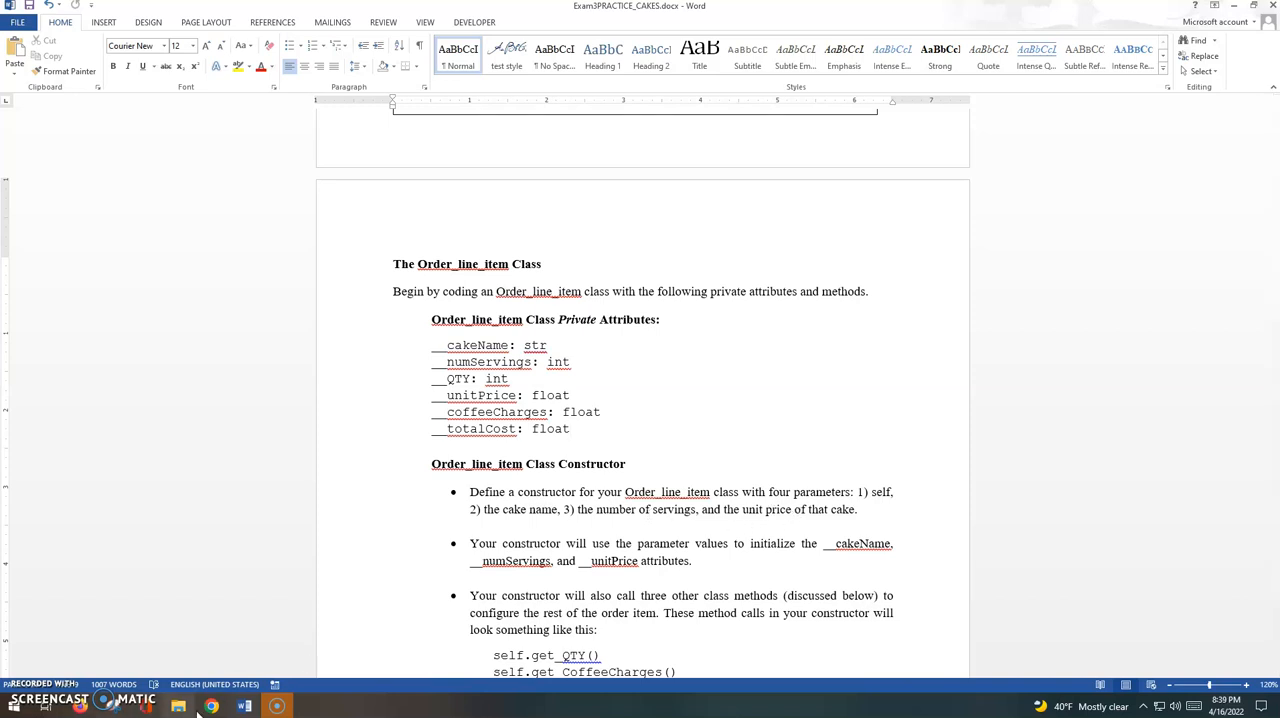
pyautogui.click(210, 706)
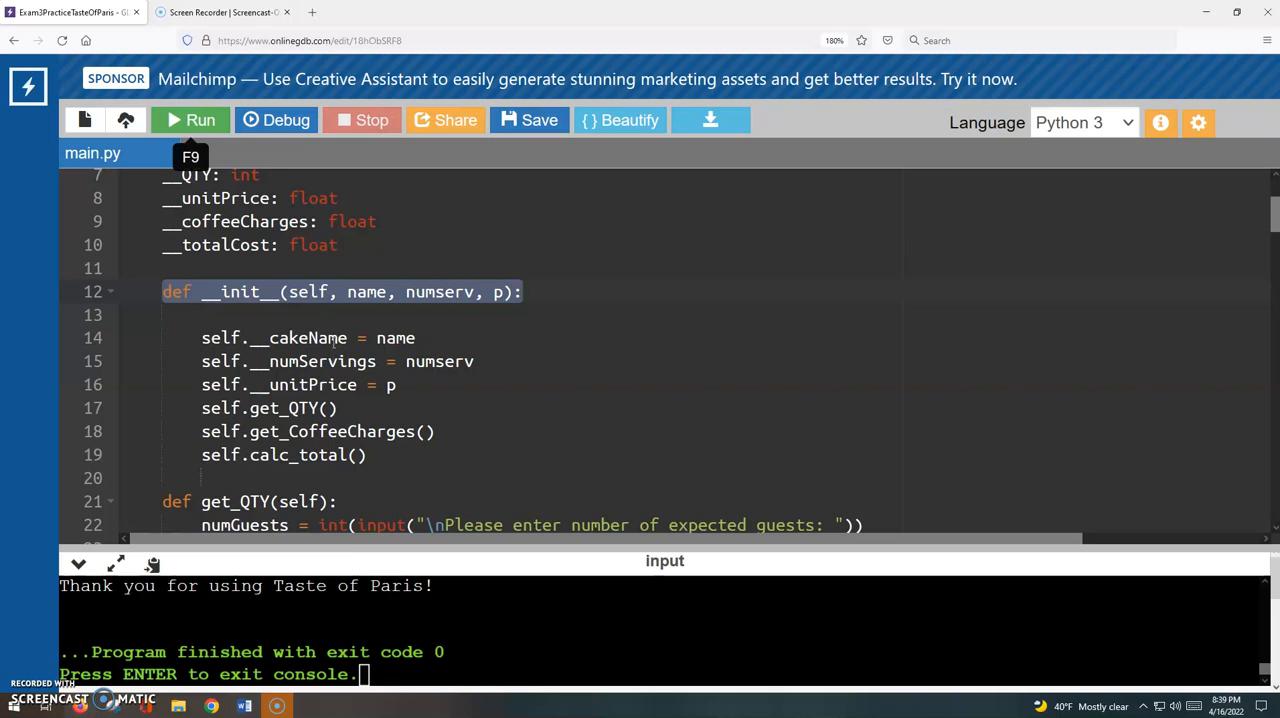
pyautogui.doubleClick(366, 291)
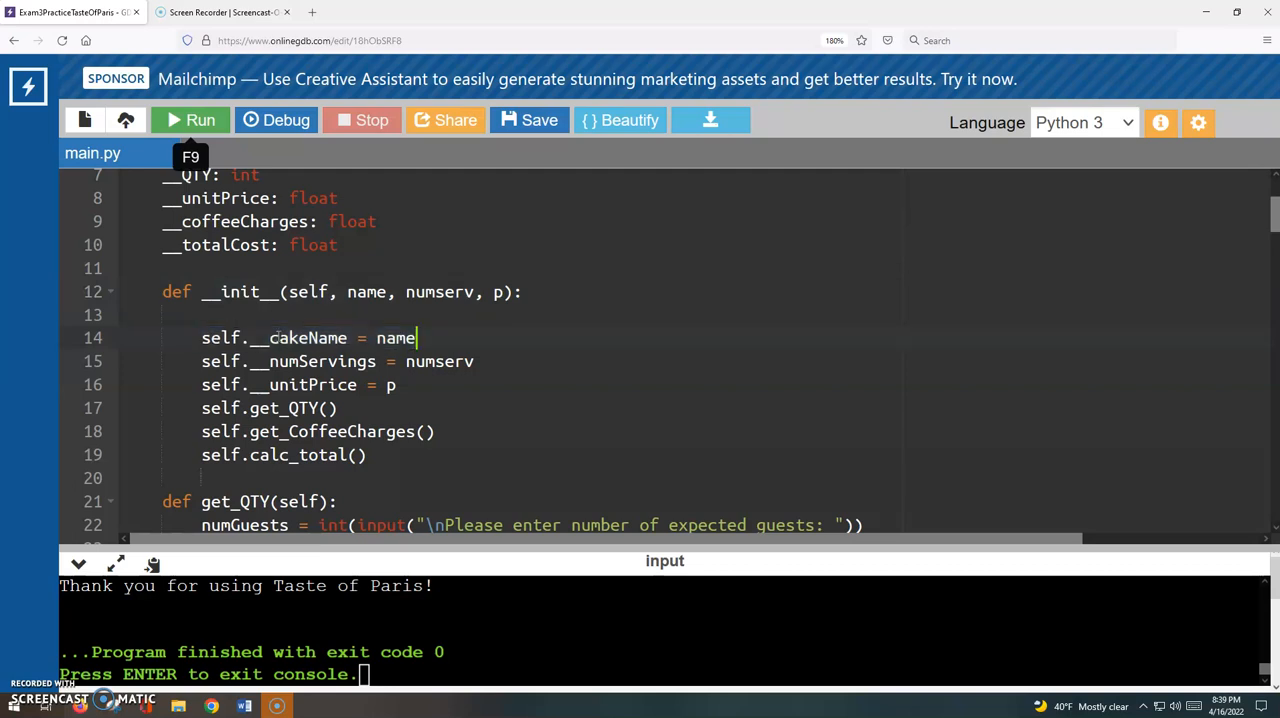
pyautogui.doubleClick(220, 337)
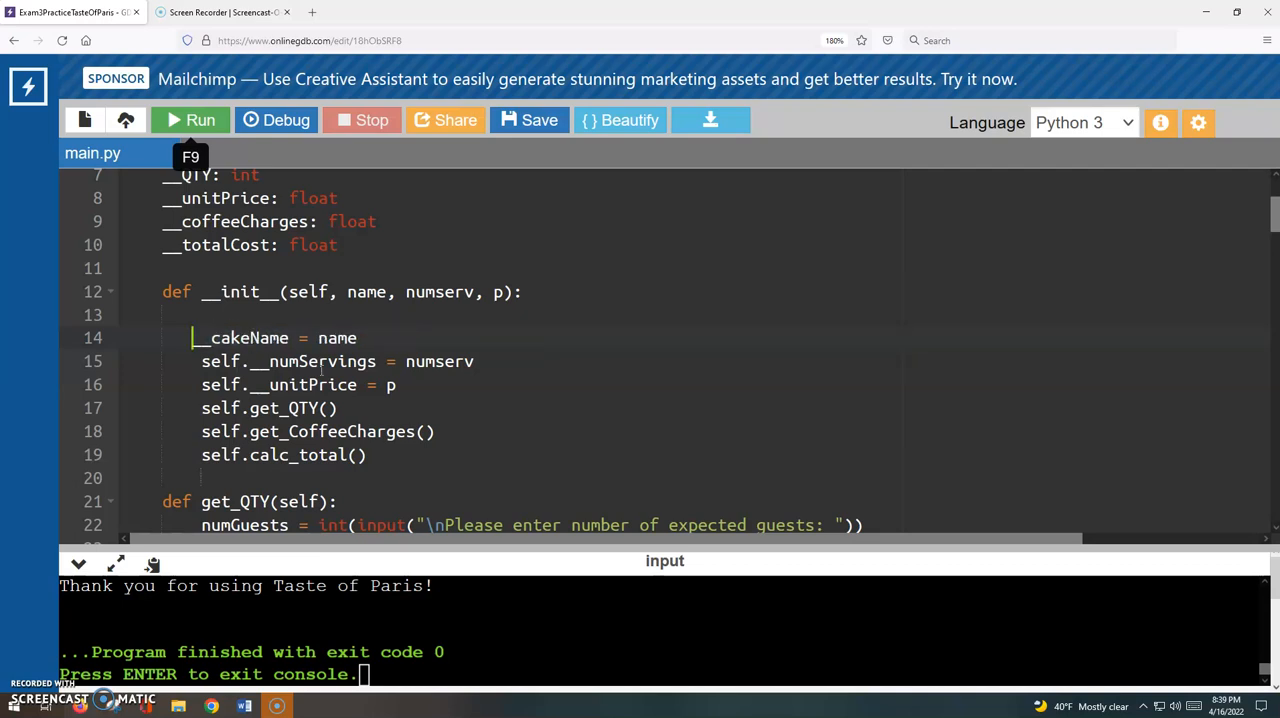
pyautogui.moveTo(365, 266)
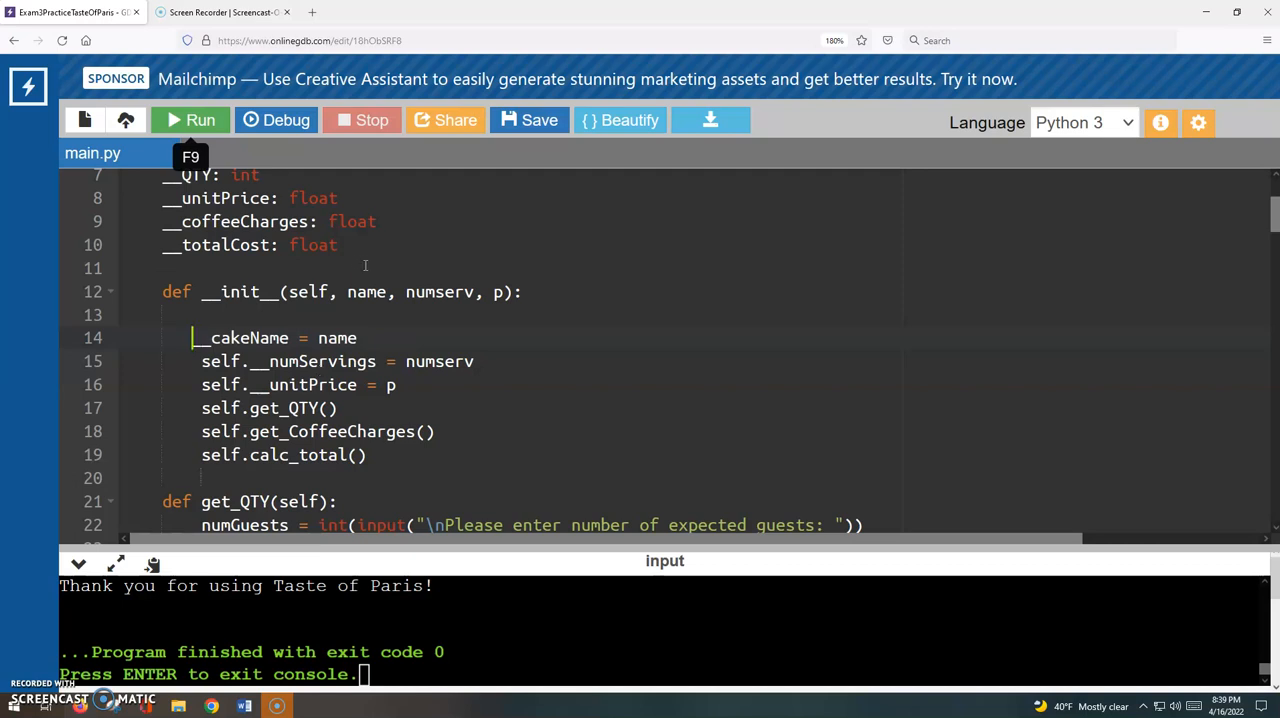
pyautogui.write('self.')
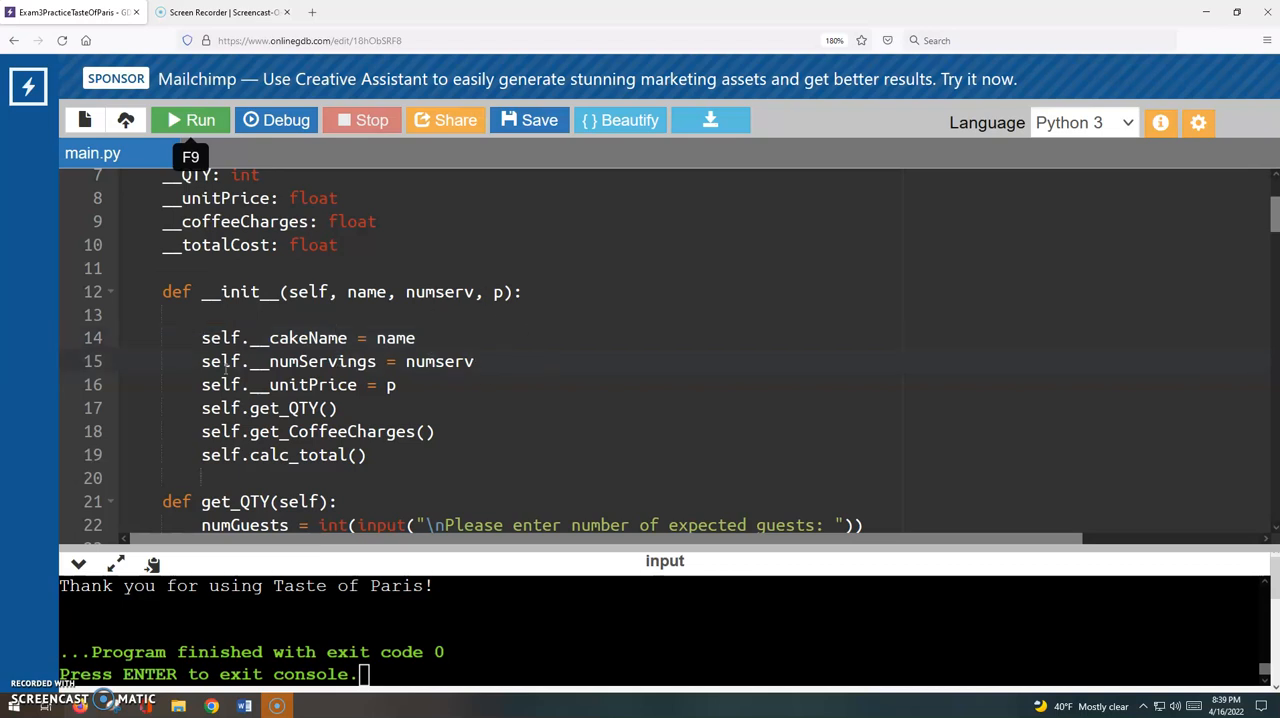
pyautogui.tripleClick(300, 361)
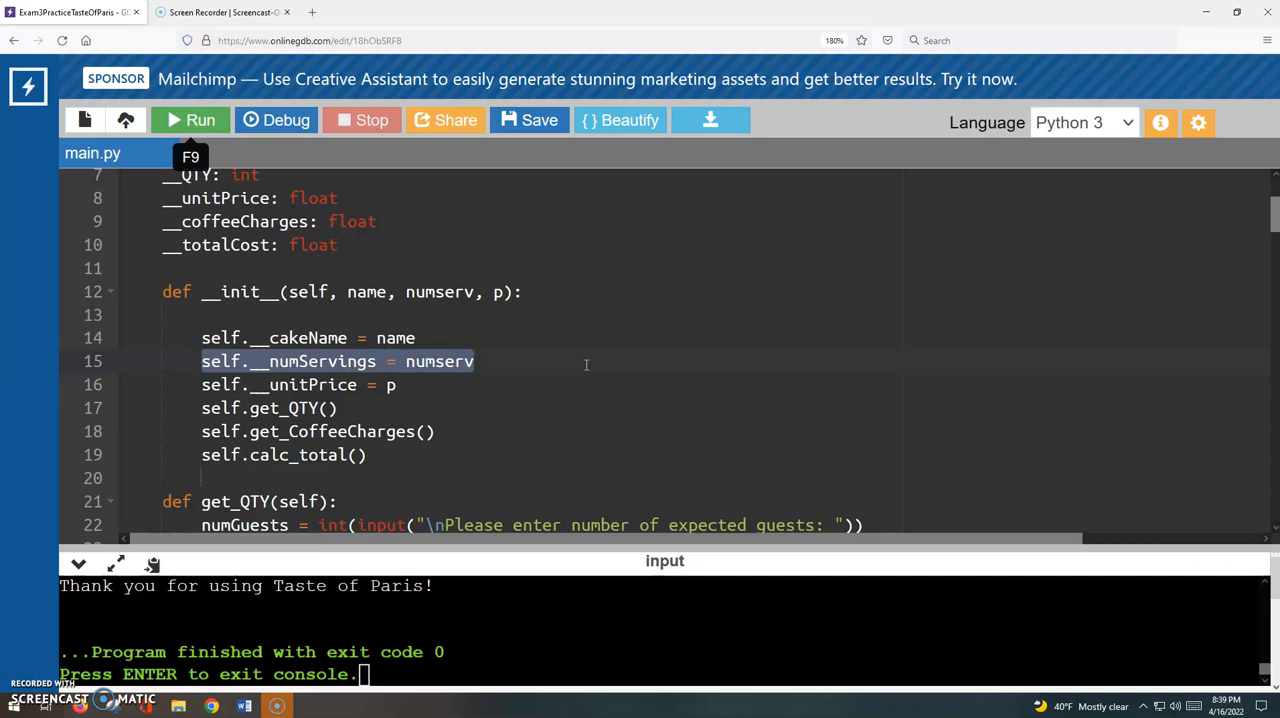
pyautogui.moveTo(553, 345)
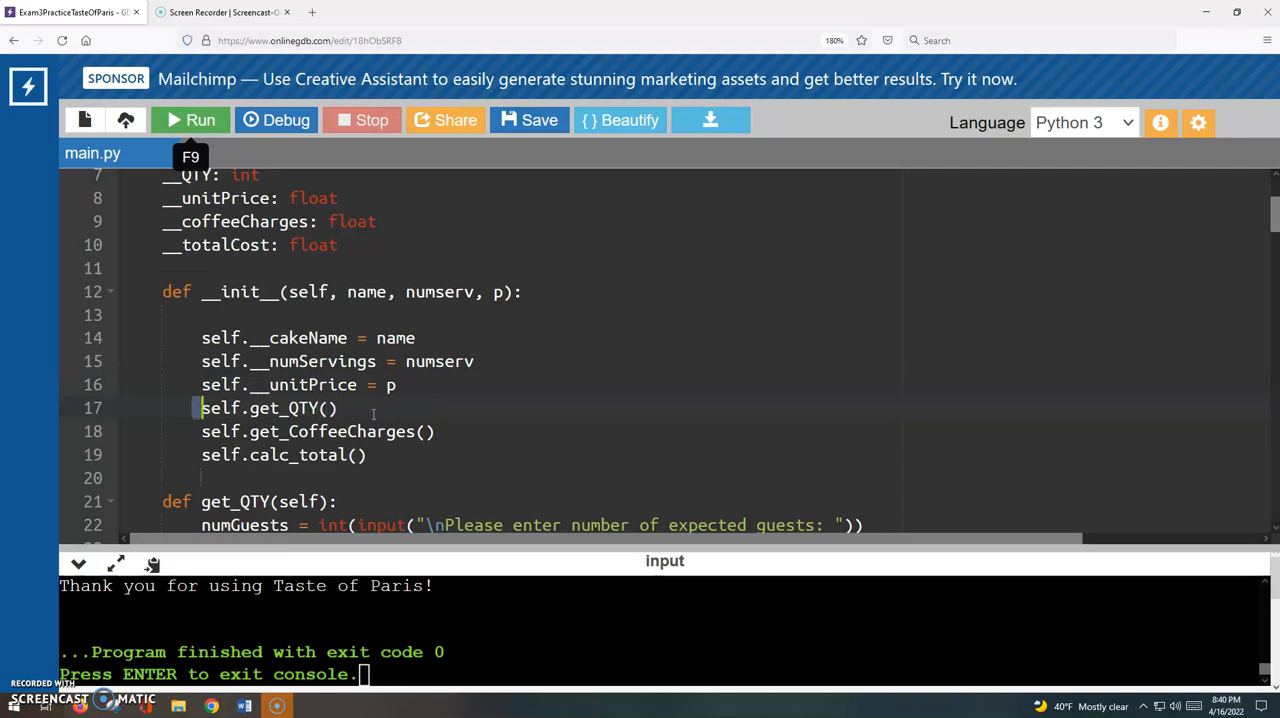
pyautogui.moveTo(201, 408); pyautogui.dragTo(367, 454)
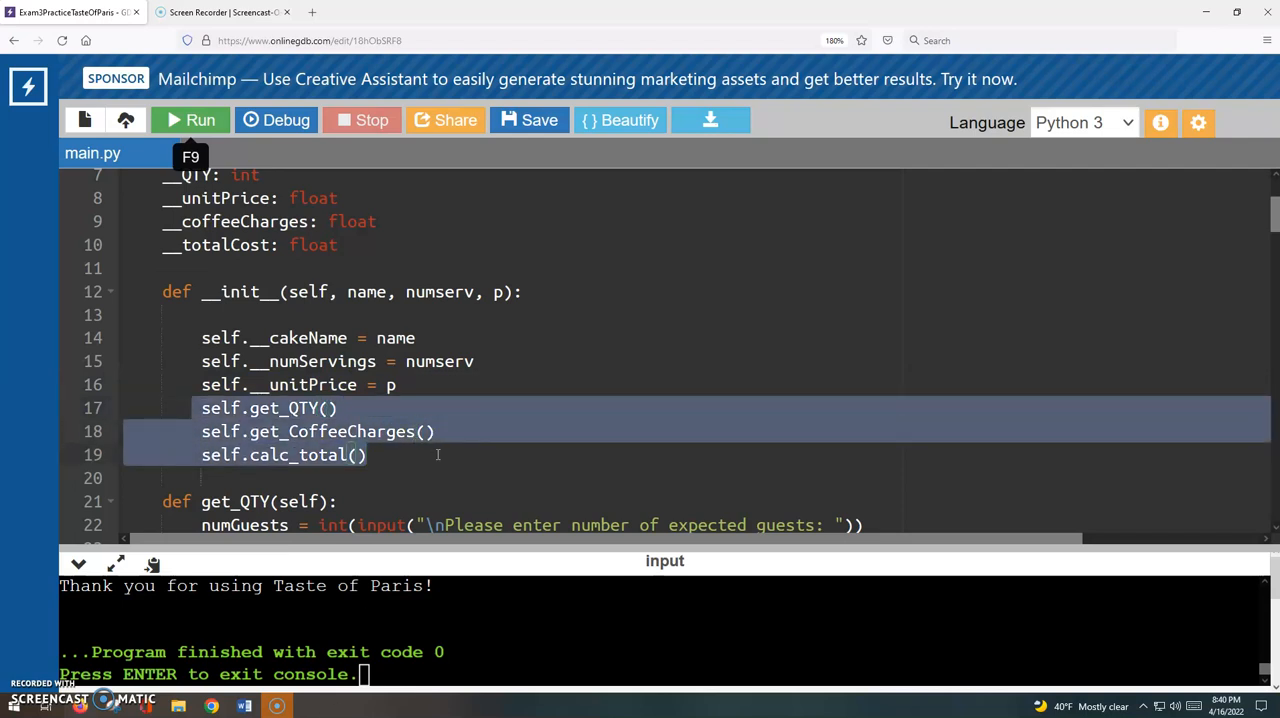
pyautogui.scroll(-3)
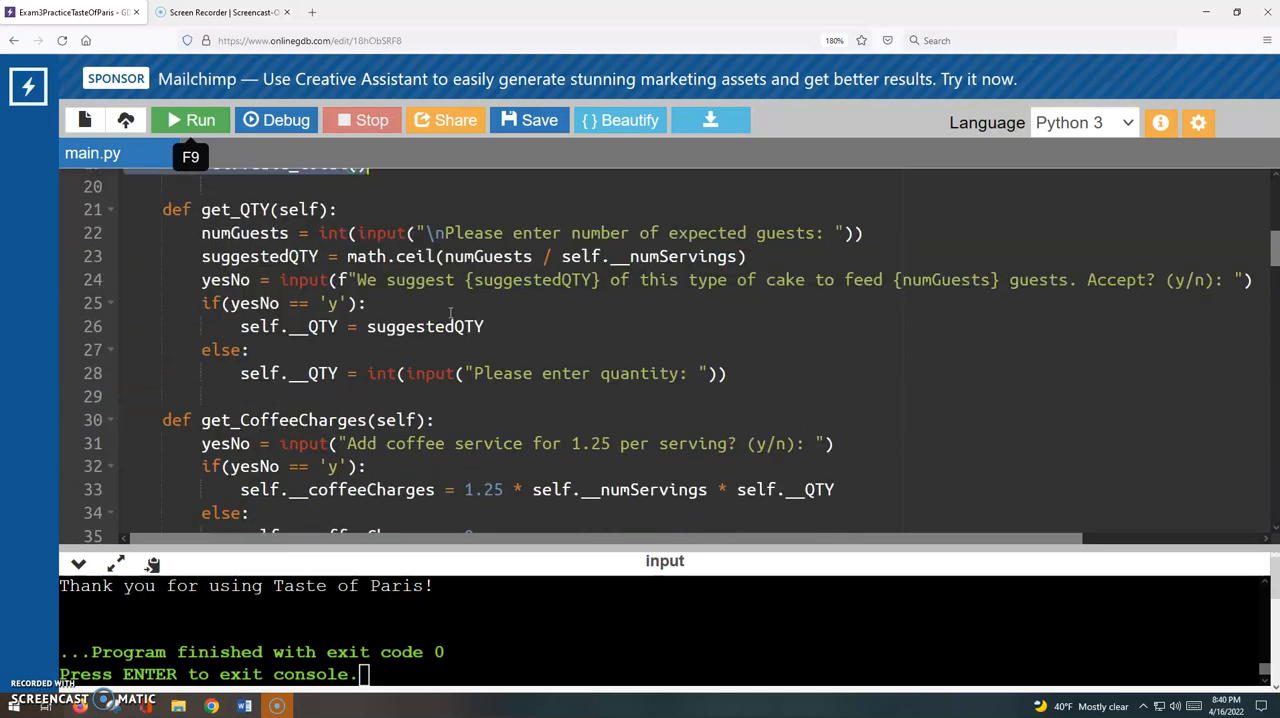
pyautogui.scroll(-3)
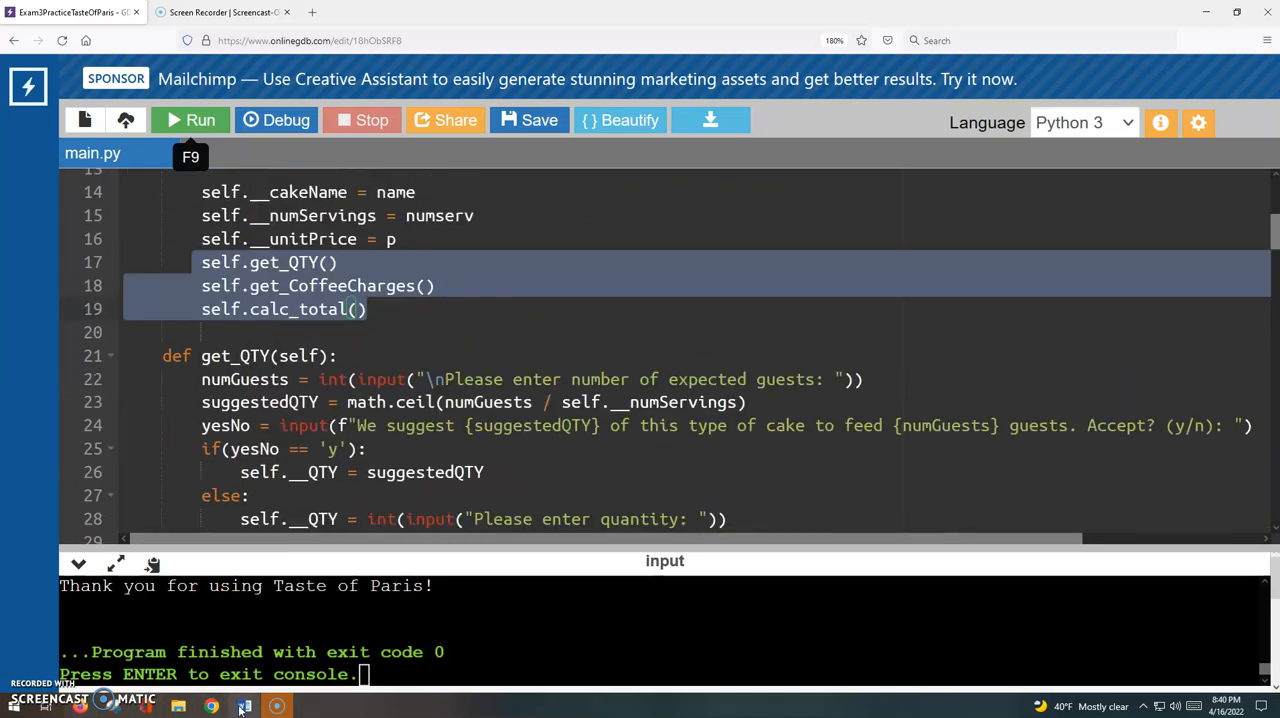
# View the Word constructor instructions, then return to the Python code in OnlineGDB
pyautogui.click(243, 706)
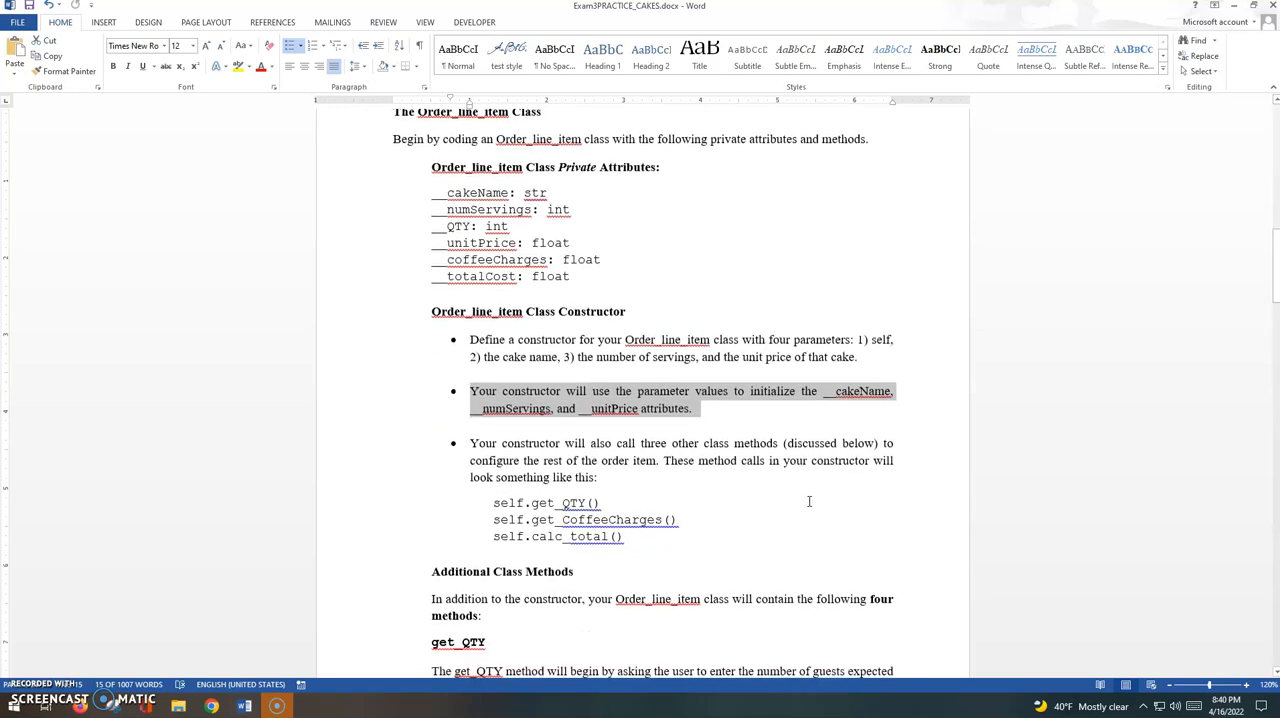
pyautogui.moveTo(628, 475)
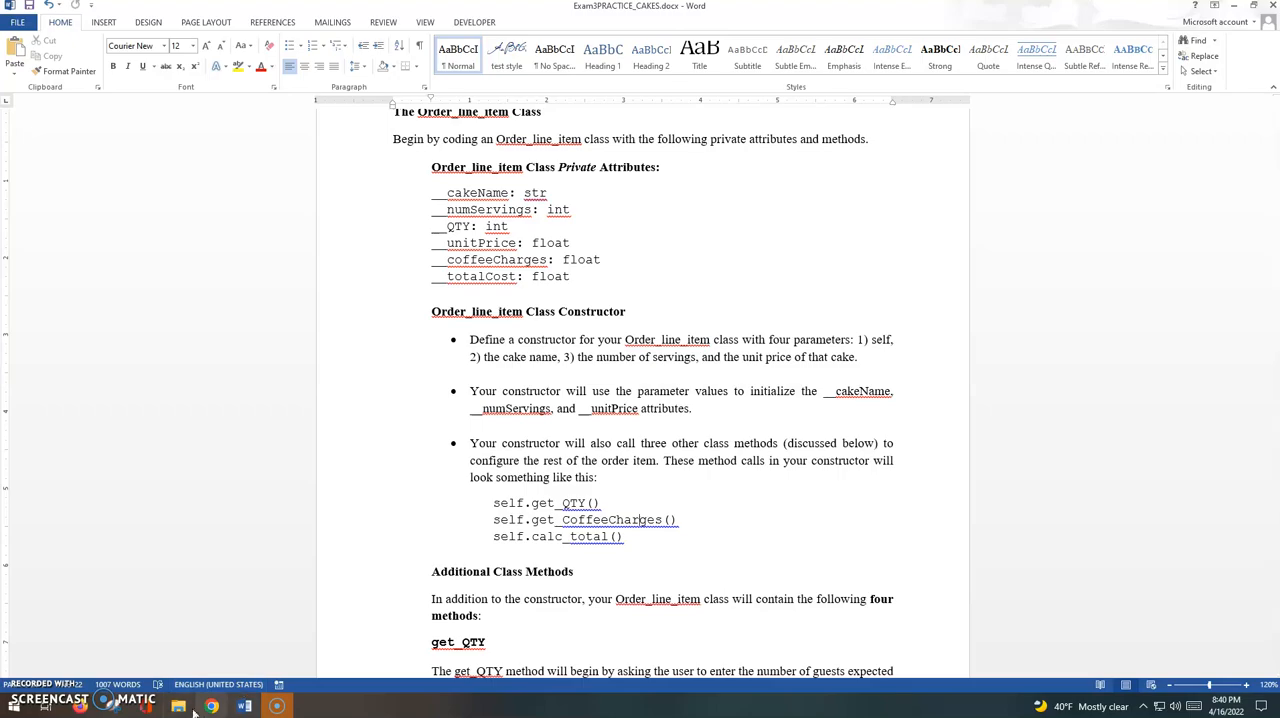
pyautogui.click(210, 706)
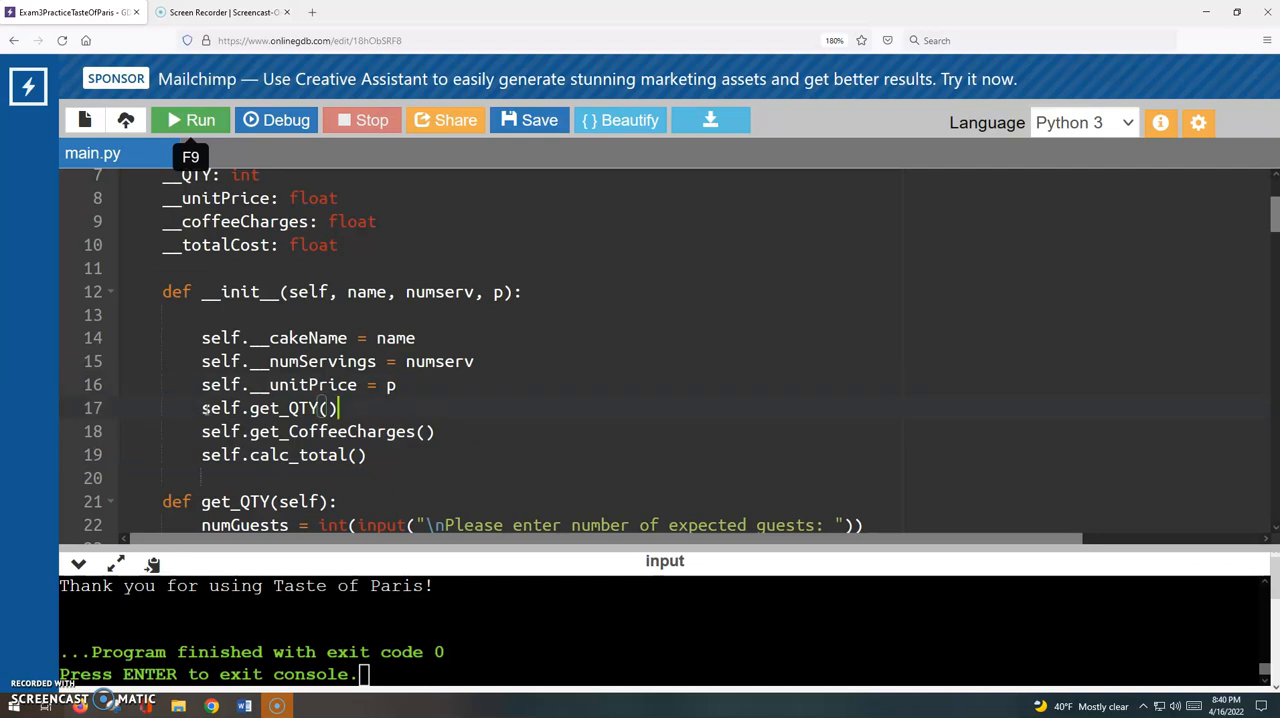
pyautogui.doubleClick(269, 408)
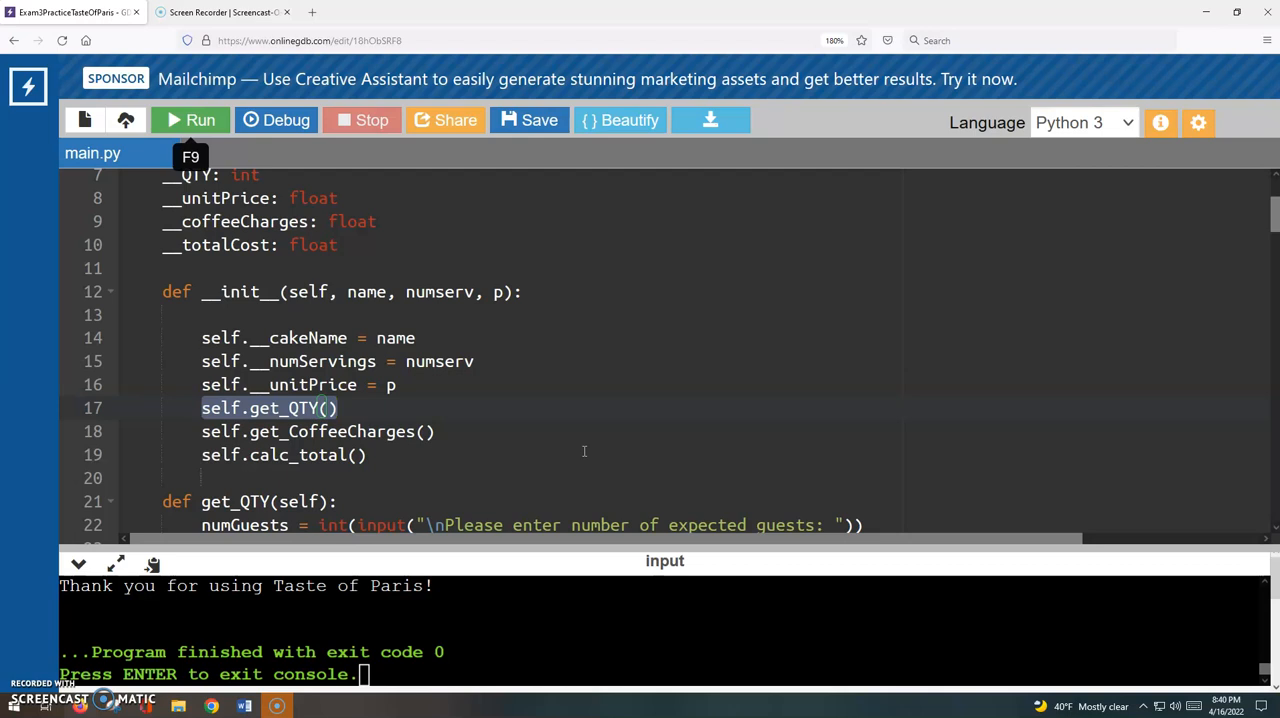
pyautogui.moveTo(383, 410)
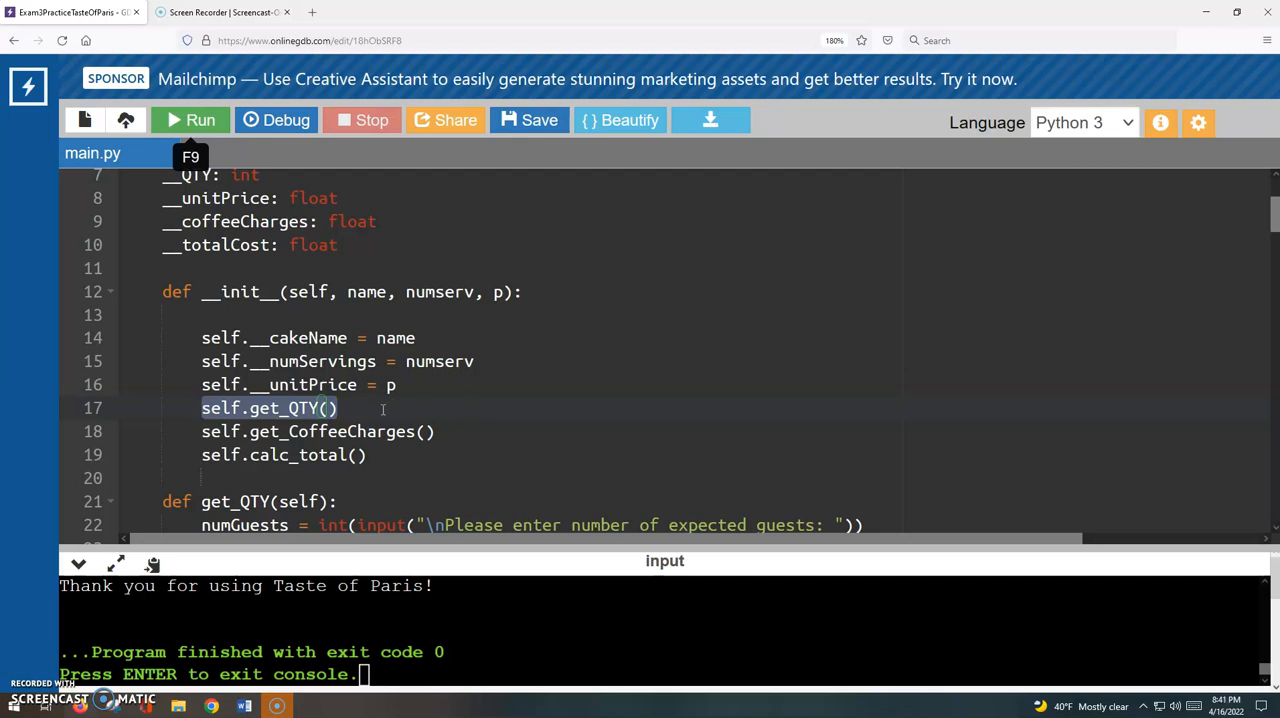
pyautogui.moveTo(527, 445)
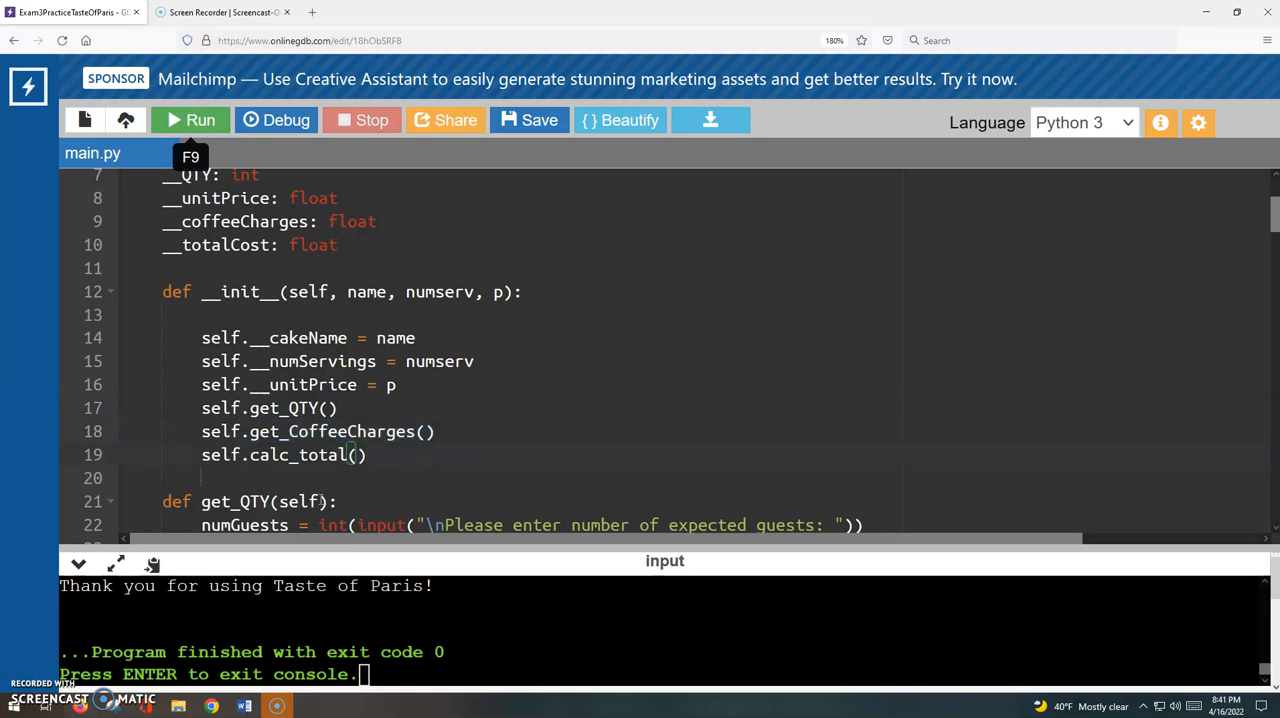
pyautogui.doubleClick(275, 454)
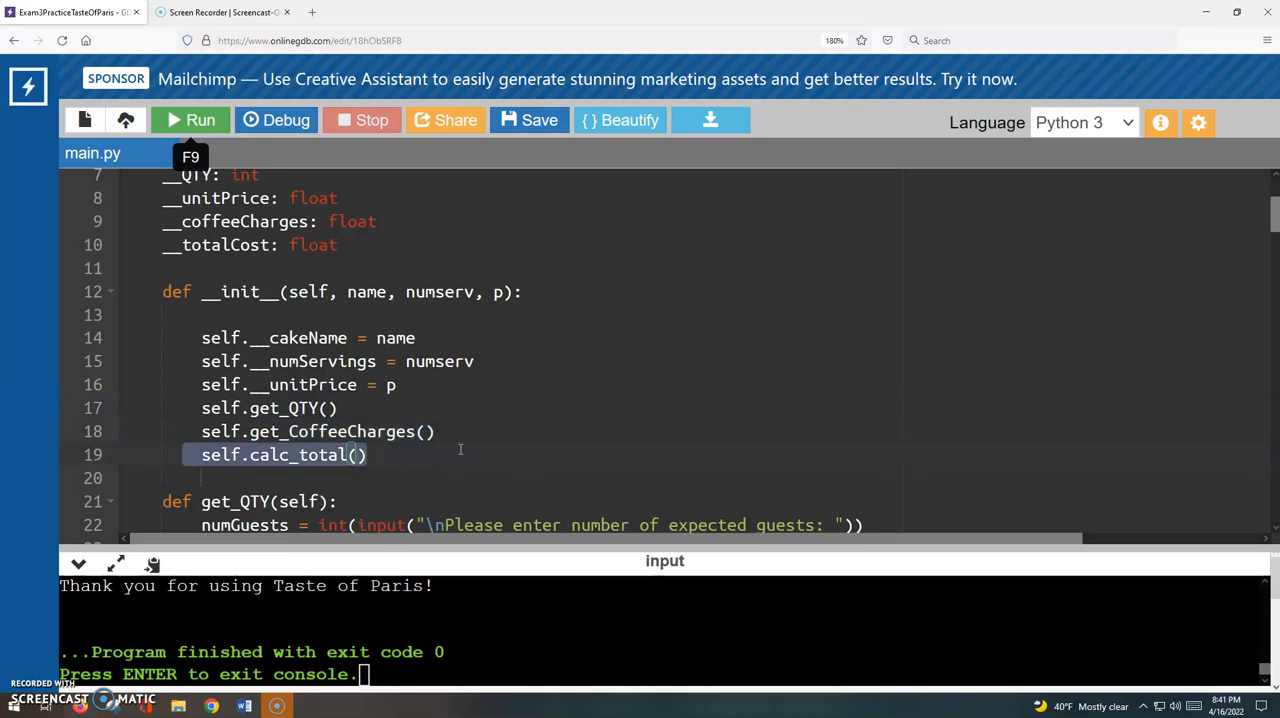
pyautogui.moveTo(463, 442)
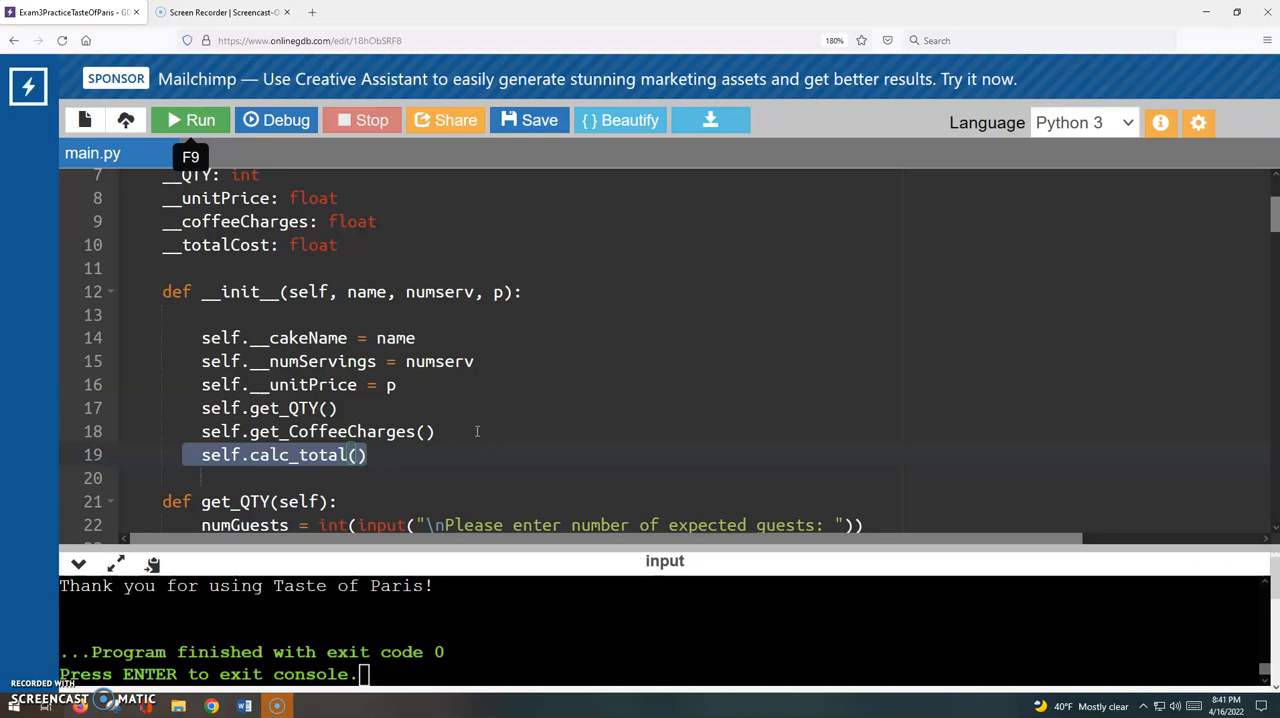
pyautogui.moveTo(489, 434)
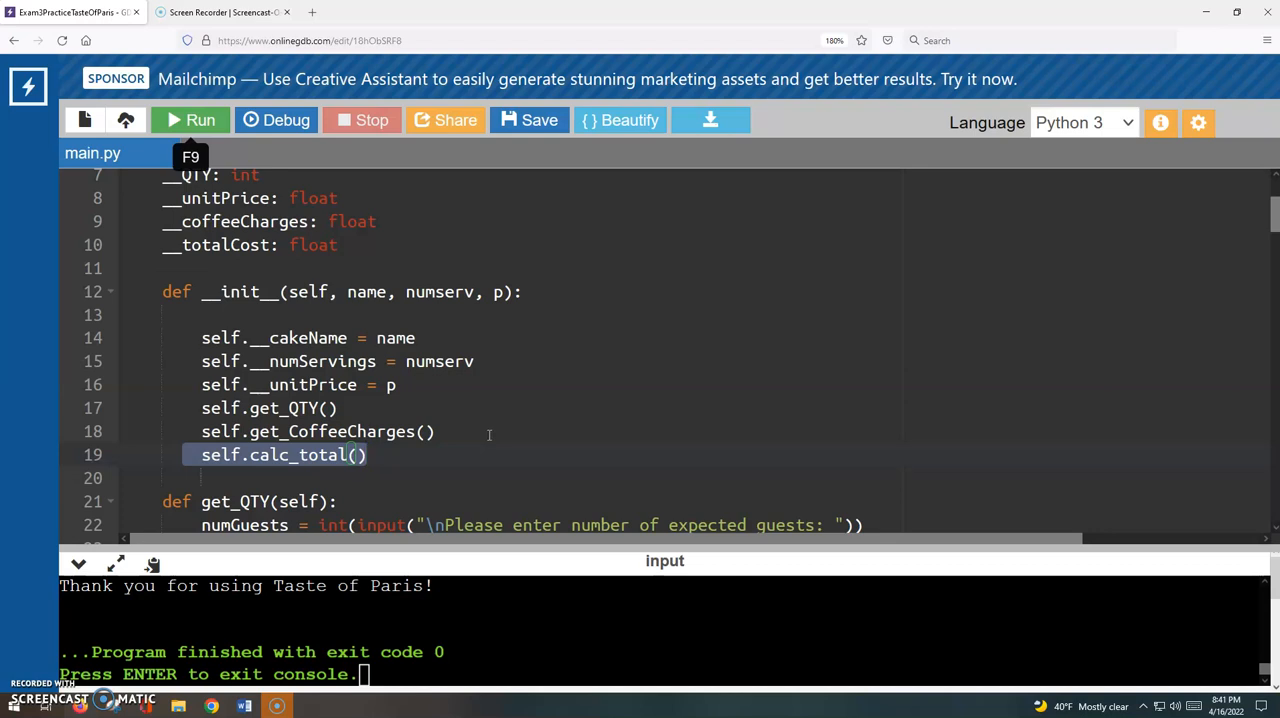
pyautogui.click(420, 454)
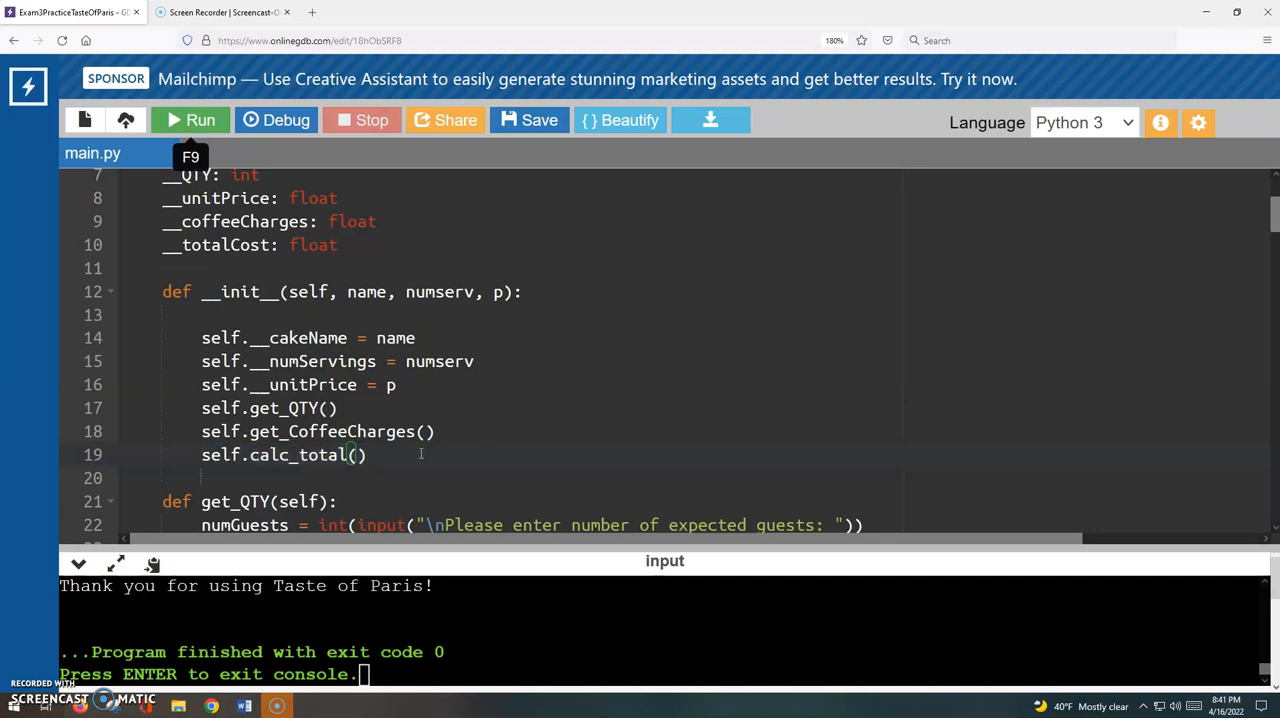